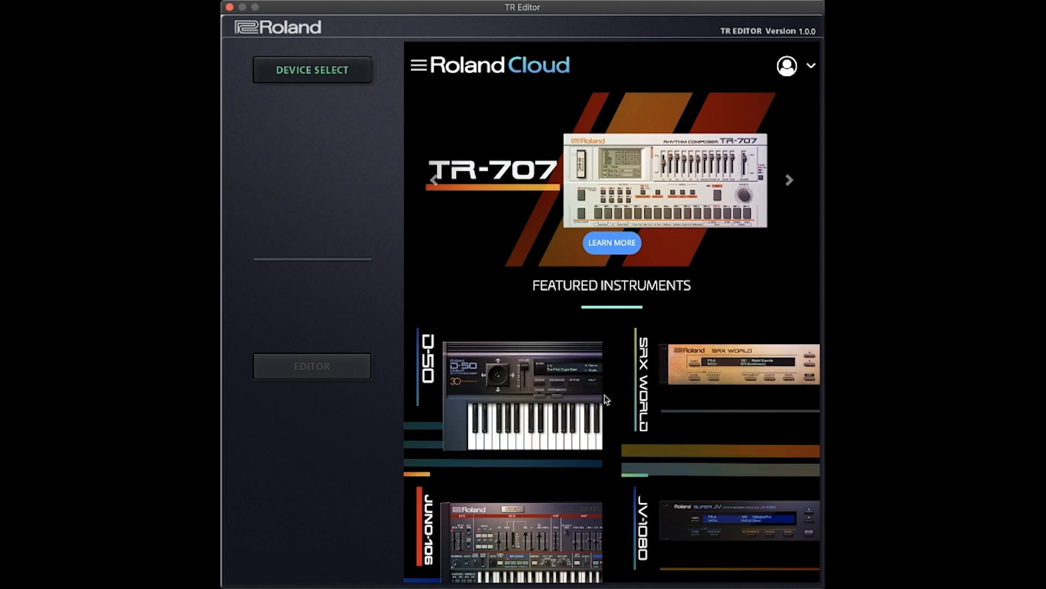
mouse_move(801, 103)
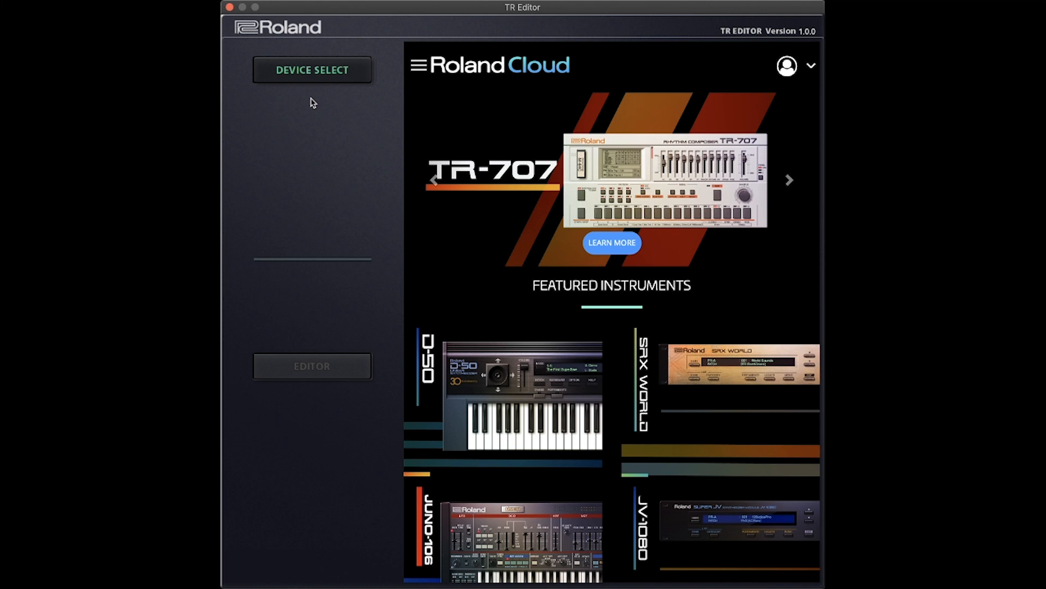
- Bring up the device selection list showing TR-8S CTRL and TR-6S CTRL, moving the window up
click(789, 180)
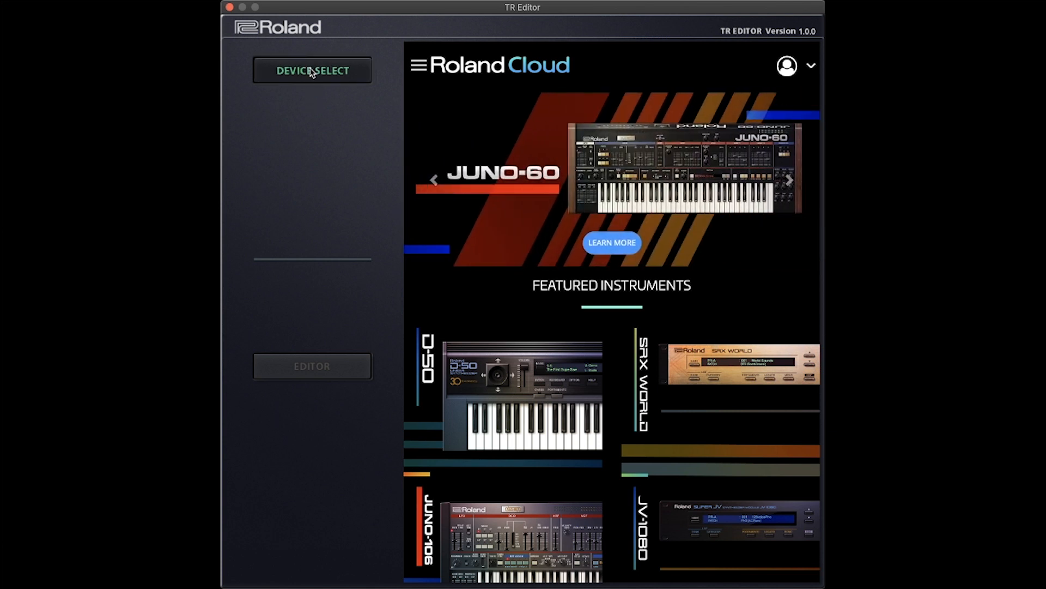
click(312, 69)
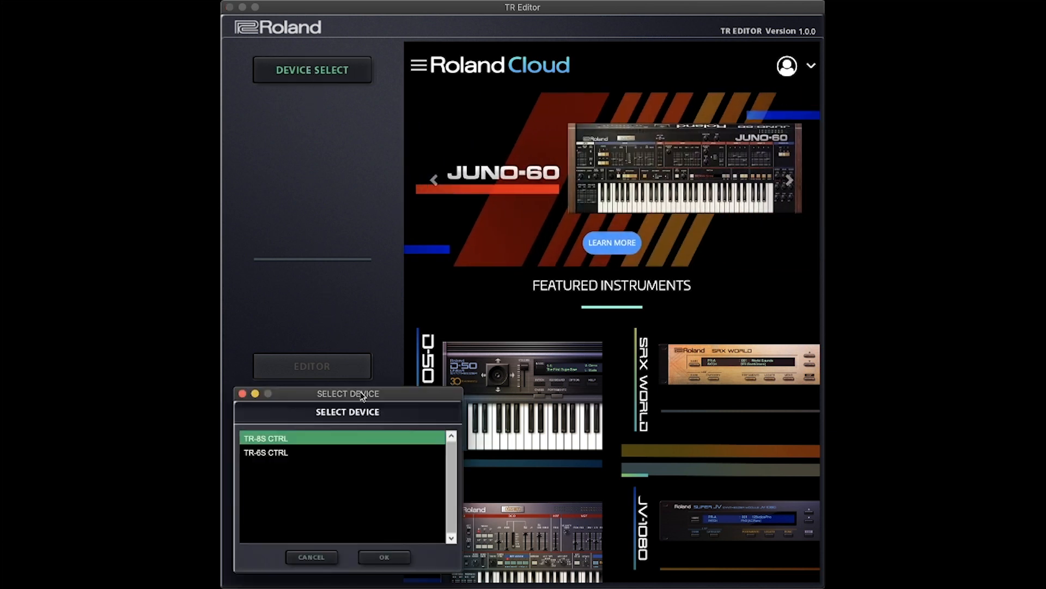
drag(347, 392, 345, 358)
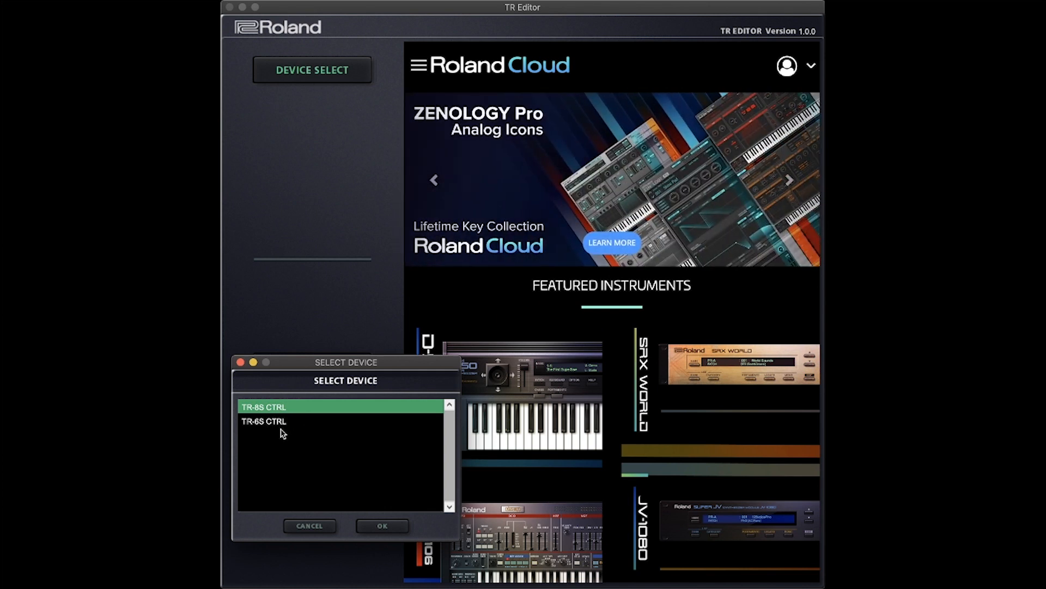
mouse_move(280, 429)
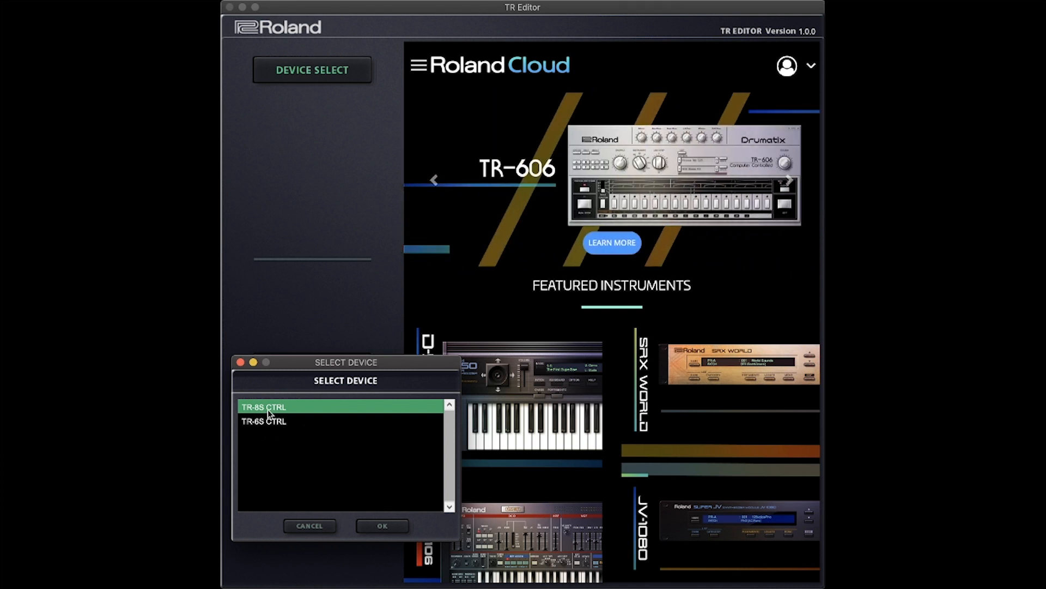
mouse_move(339, 477)
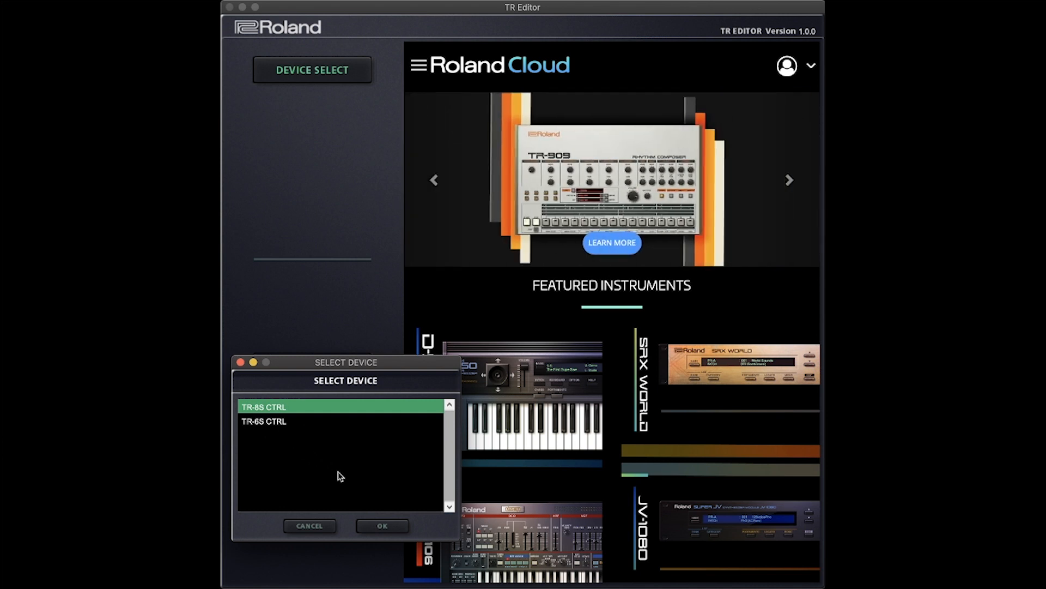
mouse_move(394, 496)
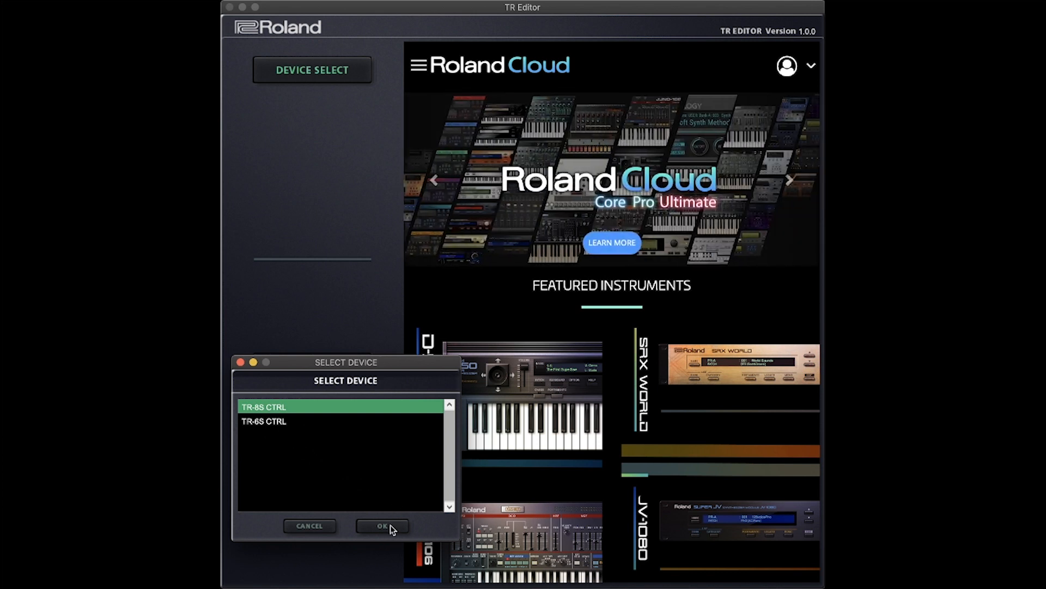
- Confirm TR-8S CTRL and let the TR-8S version 2.03 connect
click(382, 525)
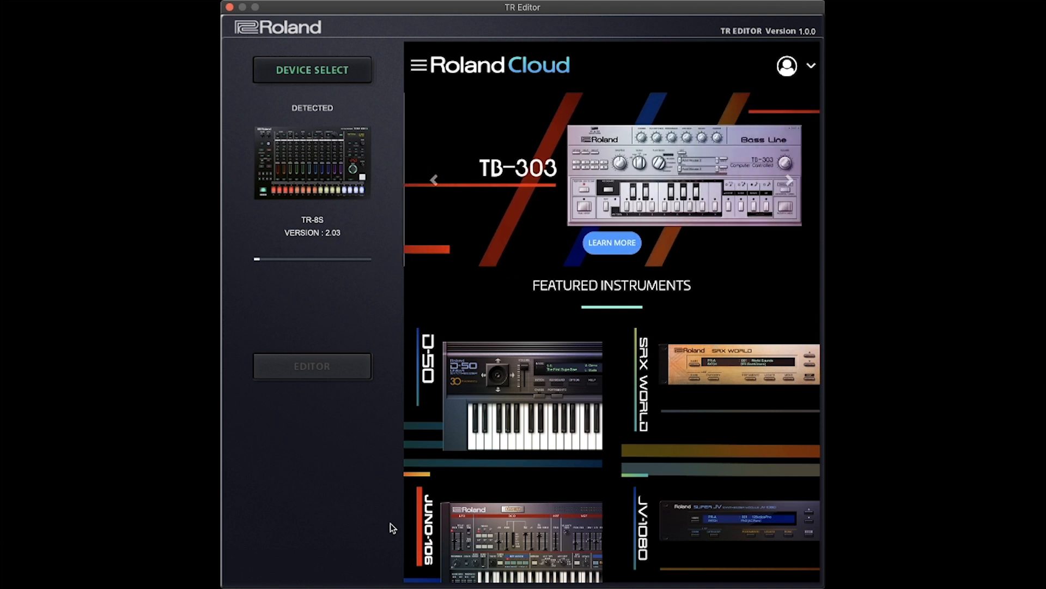
mouse_move(311, 138)
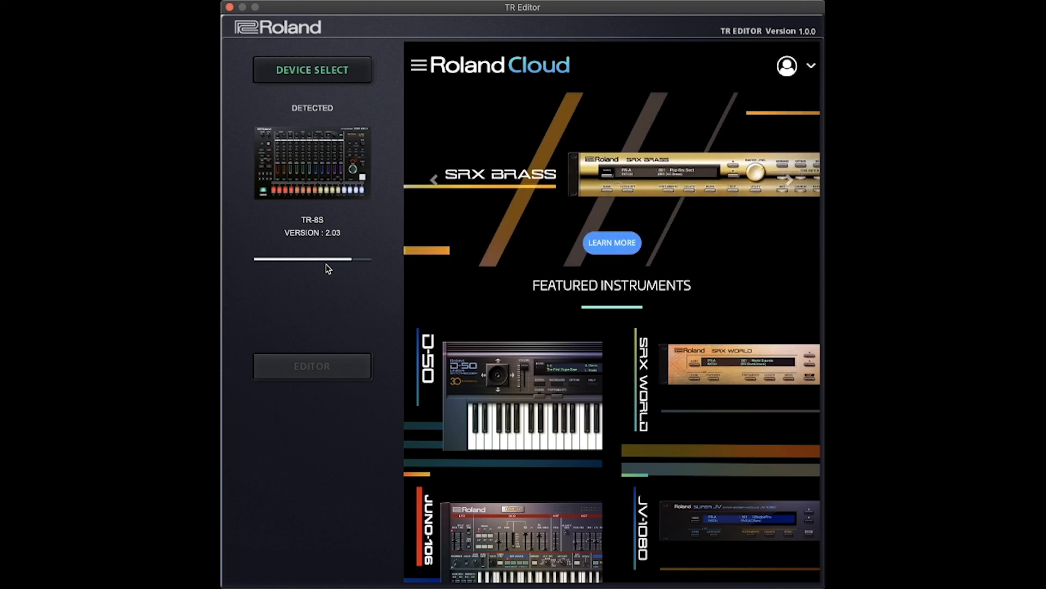
mouse_move(328, 363)
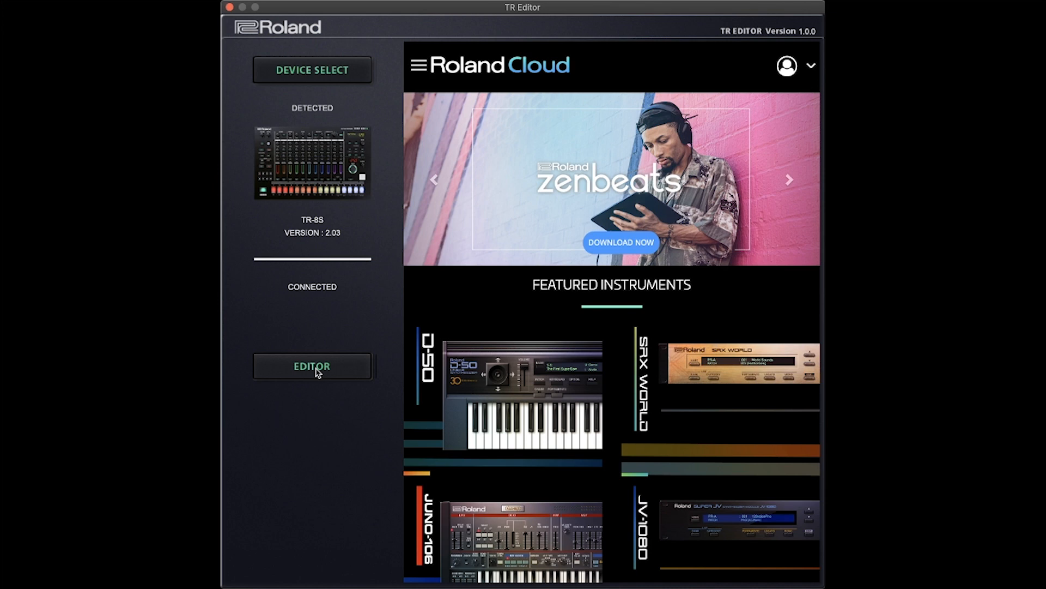
- Open the TR-8S editor showing pattern Editor Demo and kit TR-Editor Demo
click(312, 366)
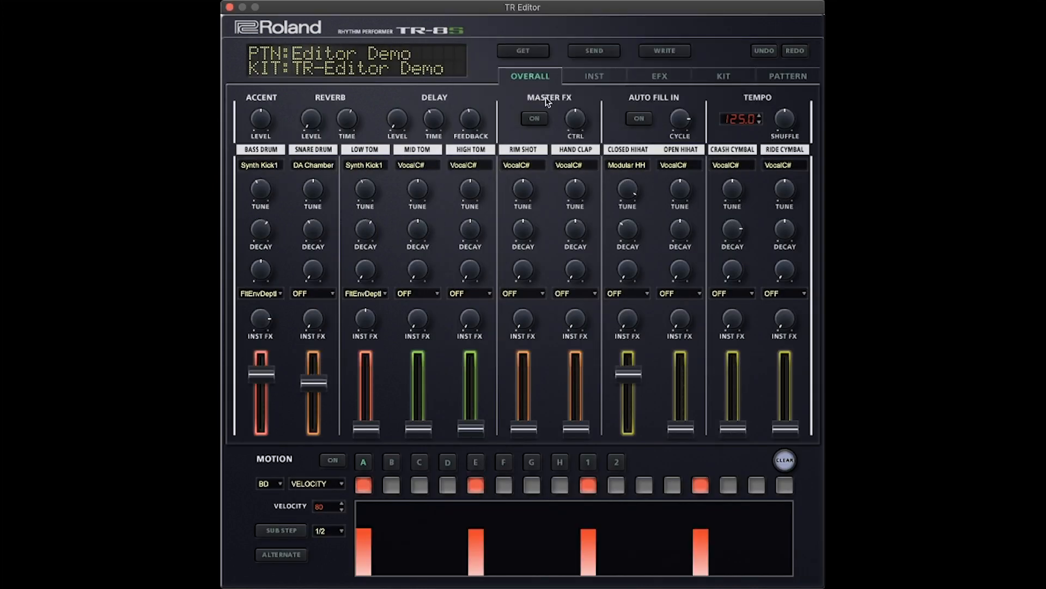
mouse_move(415, 187)
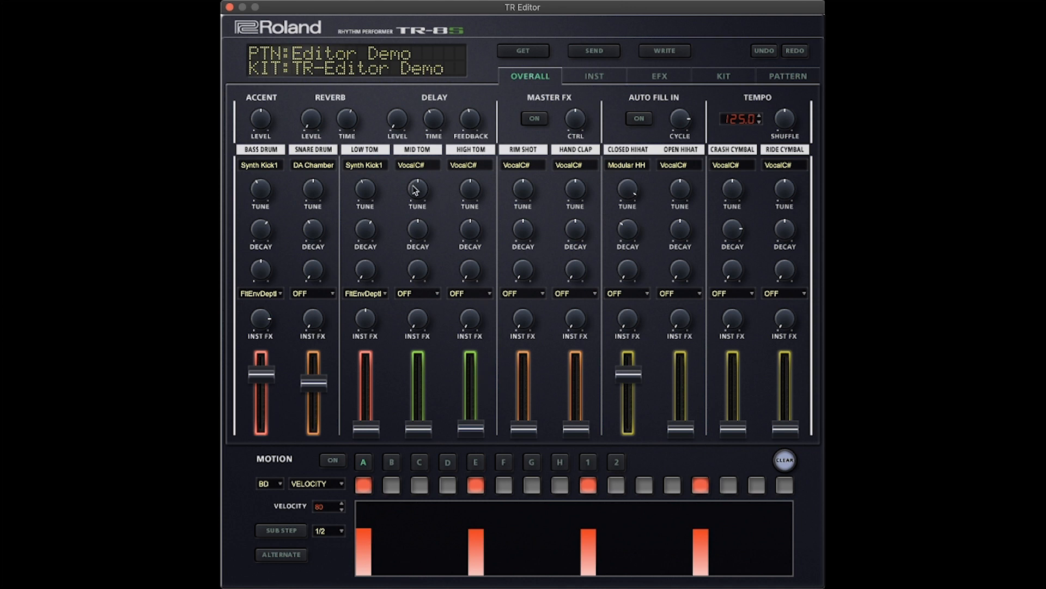
mouse_move(312, 72)
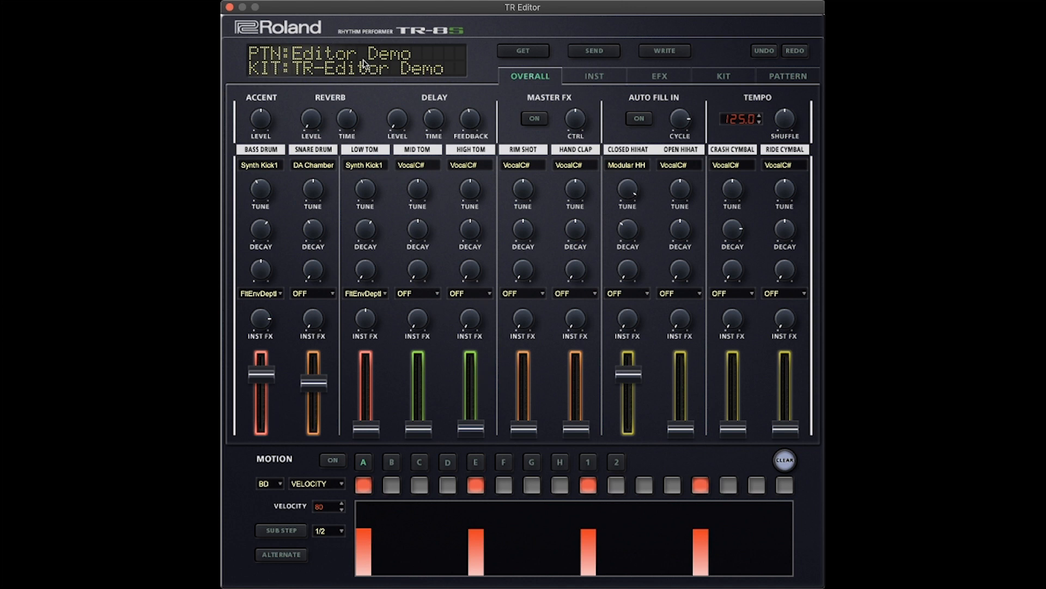
mouse_move(365, 62)
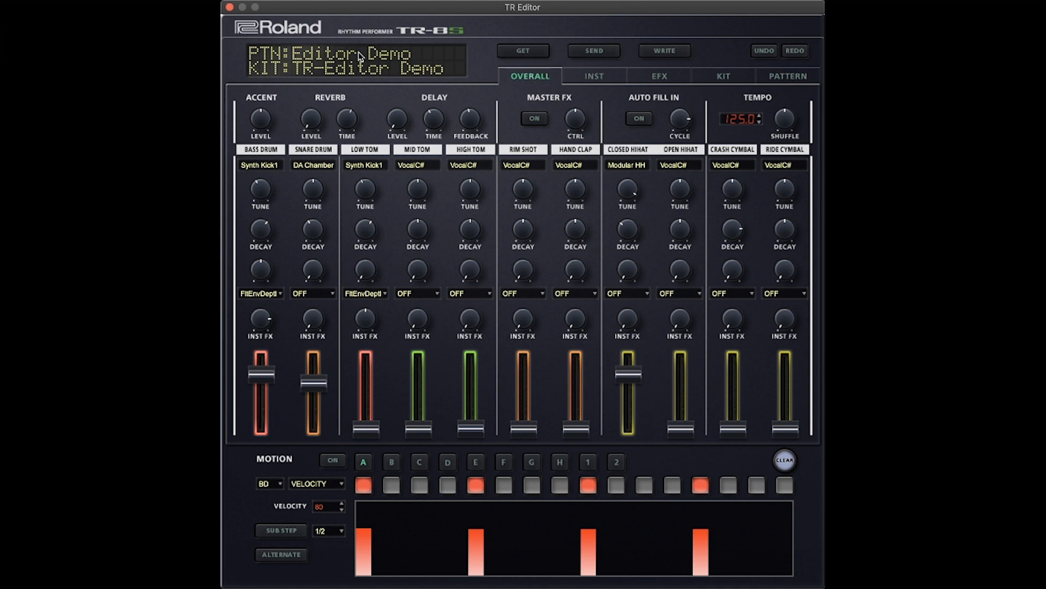
- Open the Pattern/Kit Select browser and switch it to the kit list
click(353, 54)
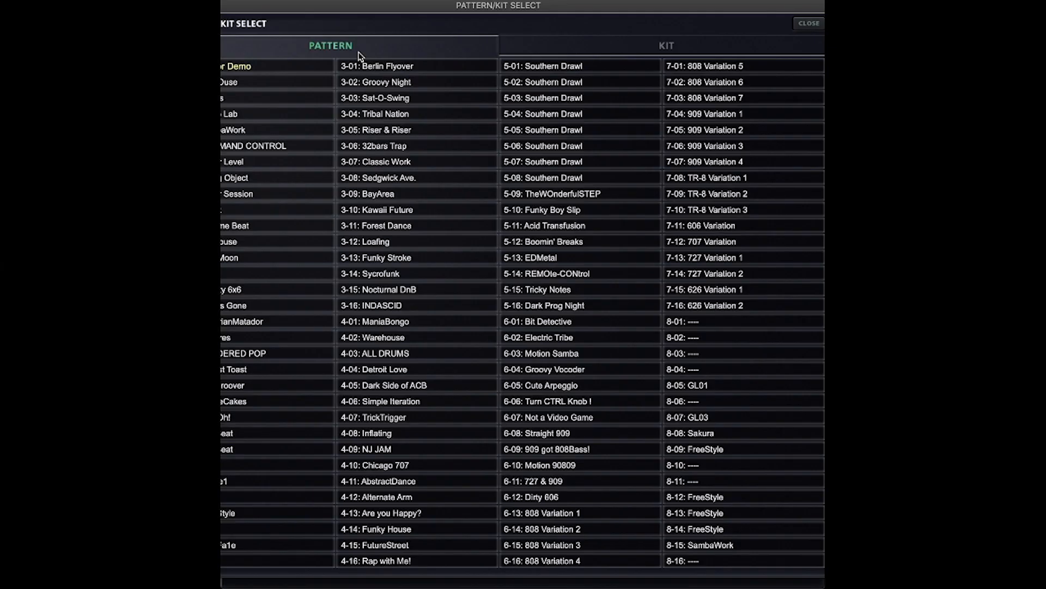
mouse_move(581, 13)
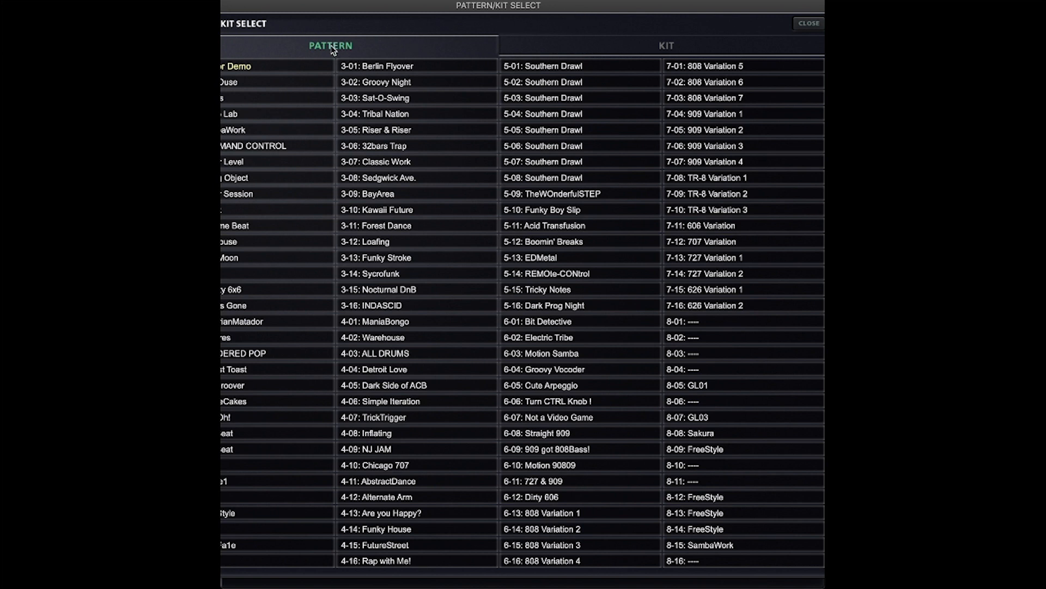
mouse_move(295, 33)
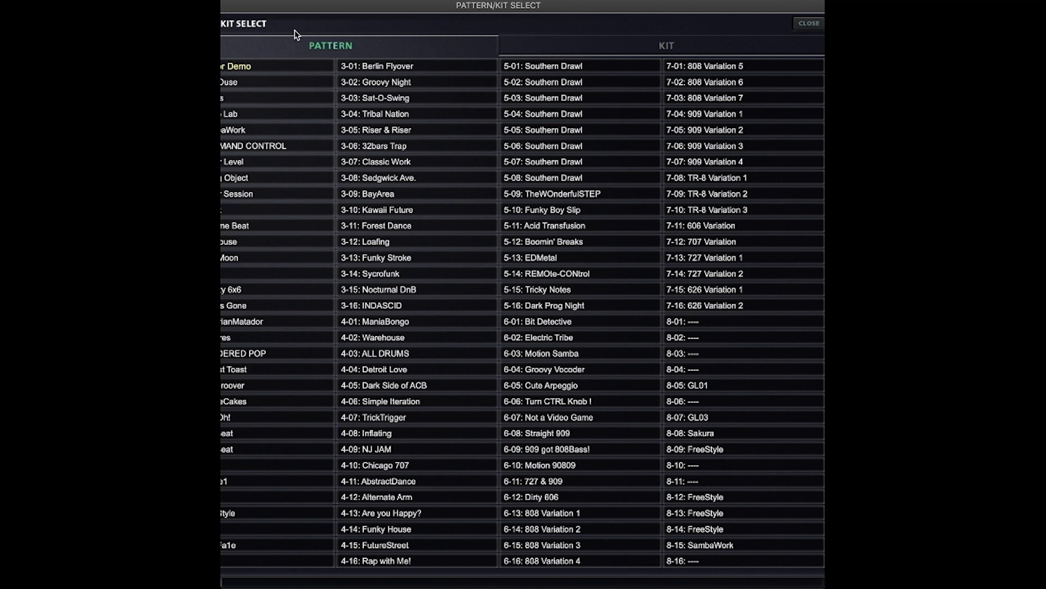
mouse_move(419, 194)
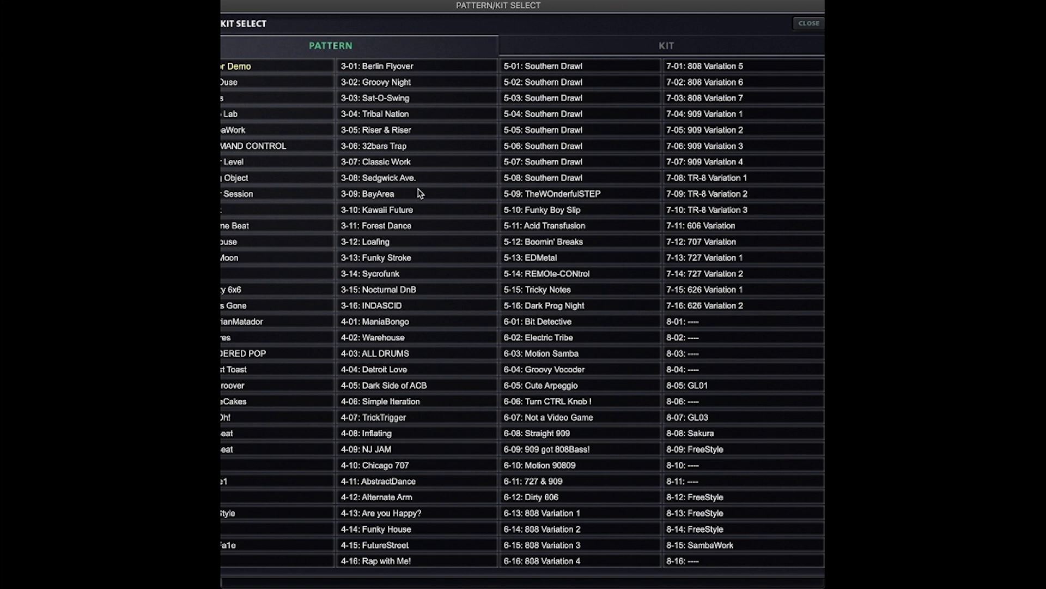
click(665, 46)
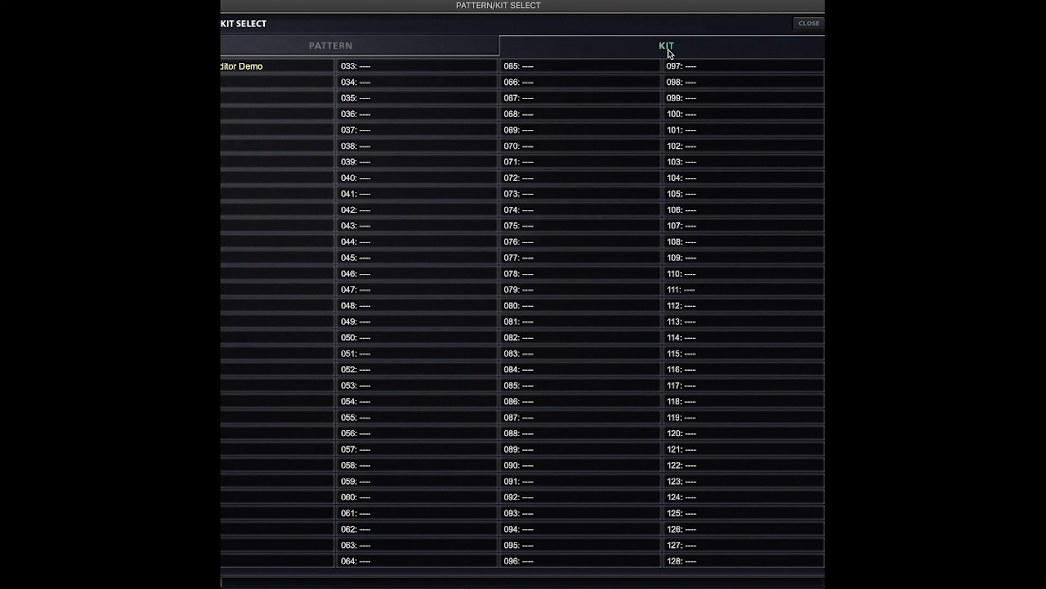
mouse_move(603, 245)
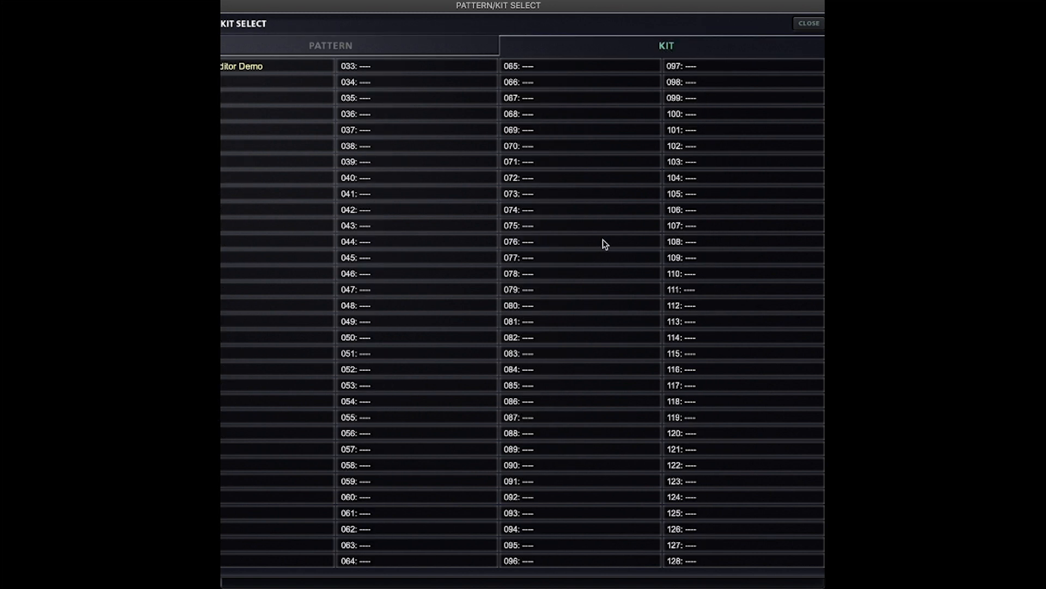
mouse_move(788, 30)
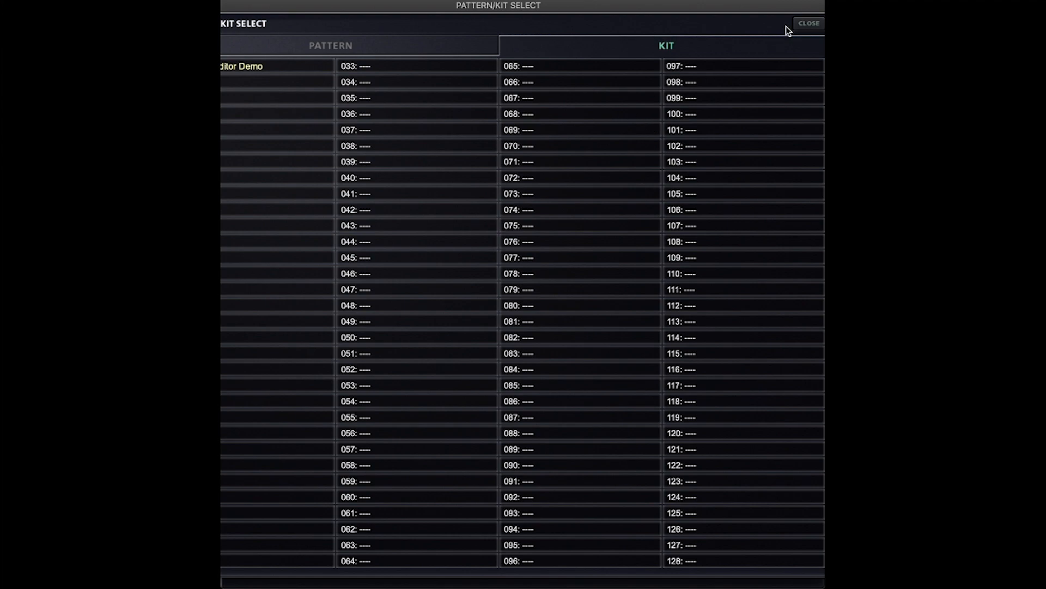
click(808, 23)
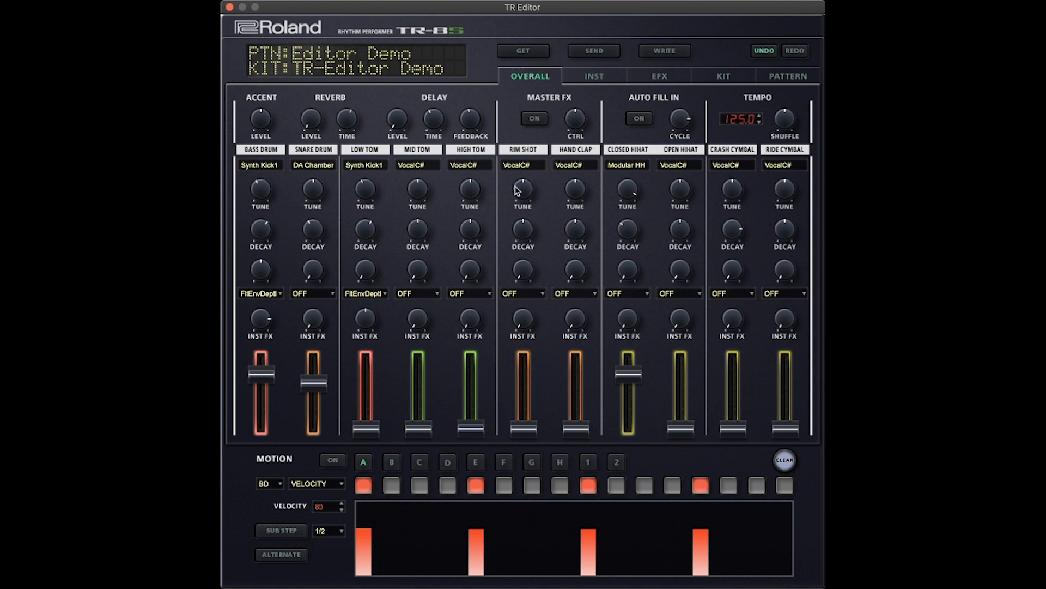
mouse_move(538, 205)
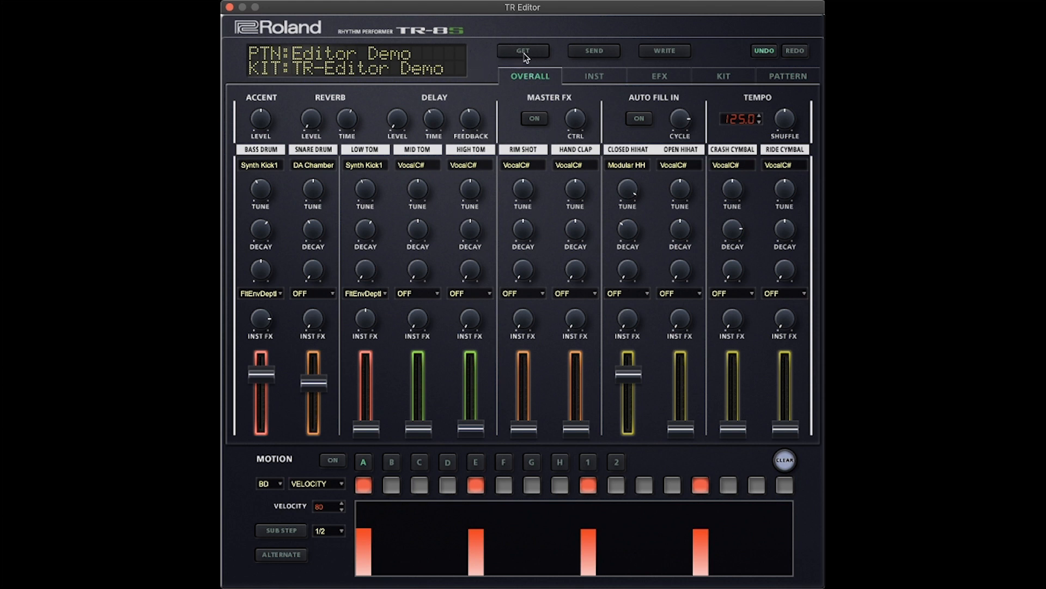
mouse_move(527, 68)
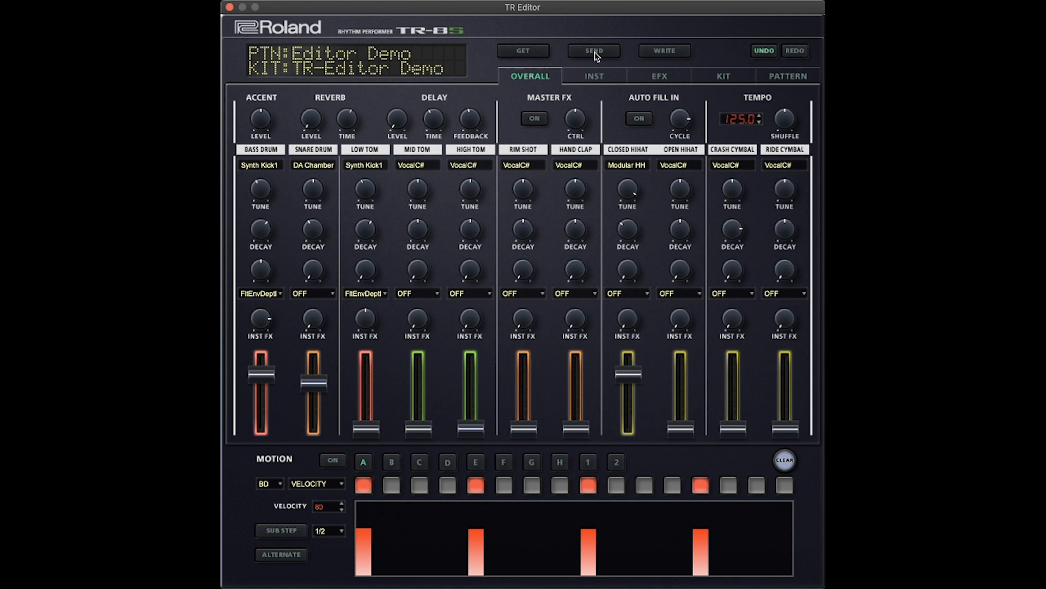
mouse_move(681, 54)
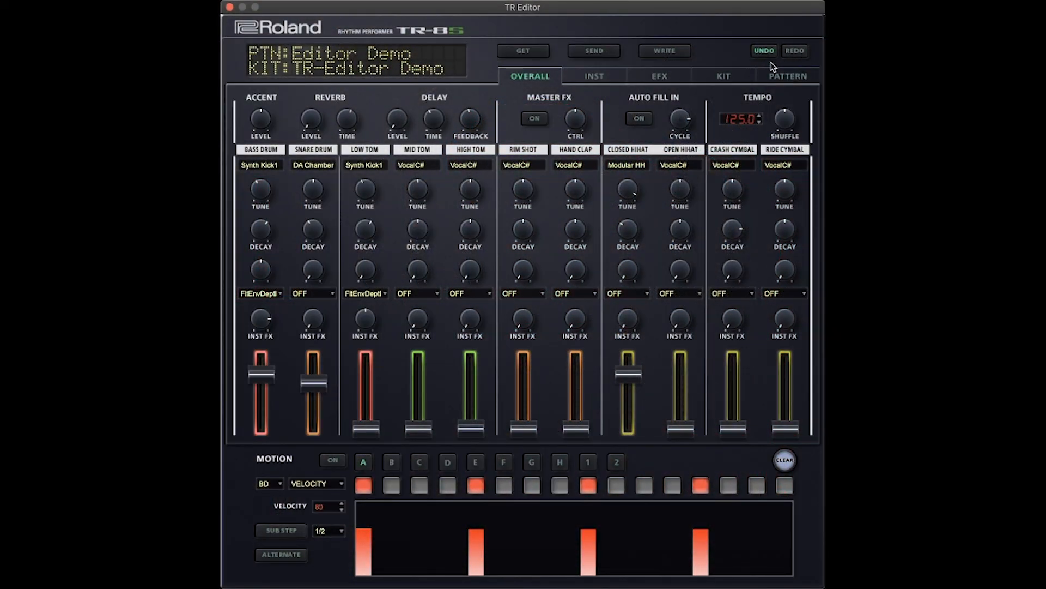
mouse_move(482, 100)
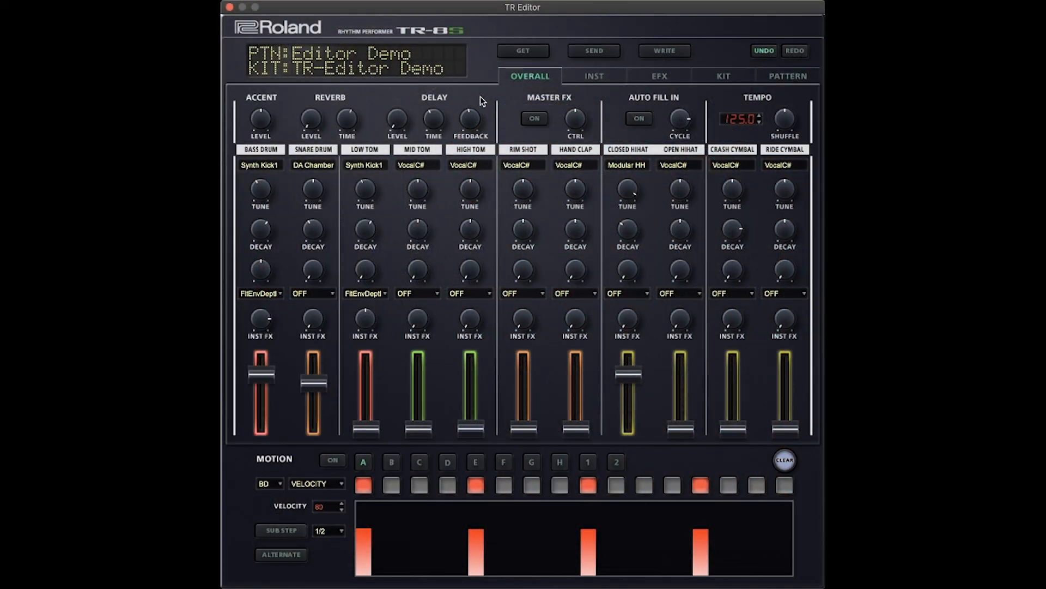
mouse_move(795, 91)
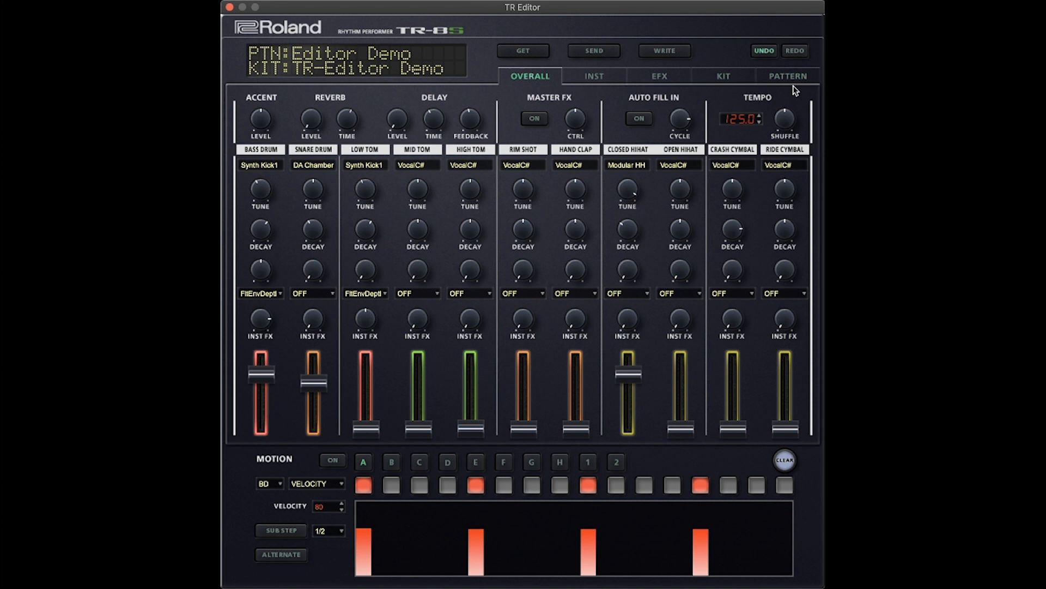
mouse_move(601, 82)
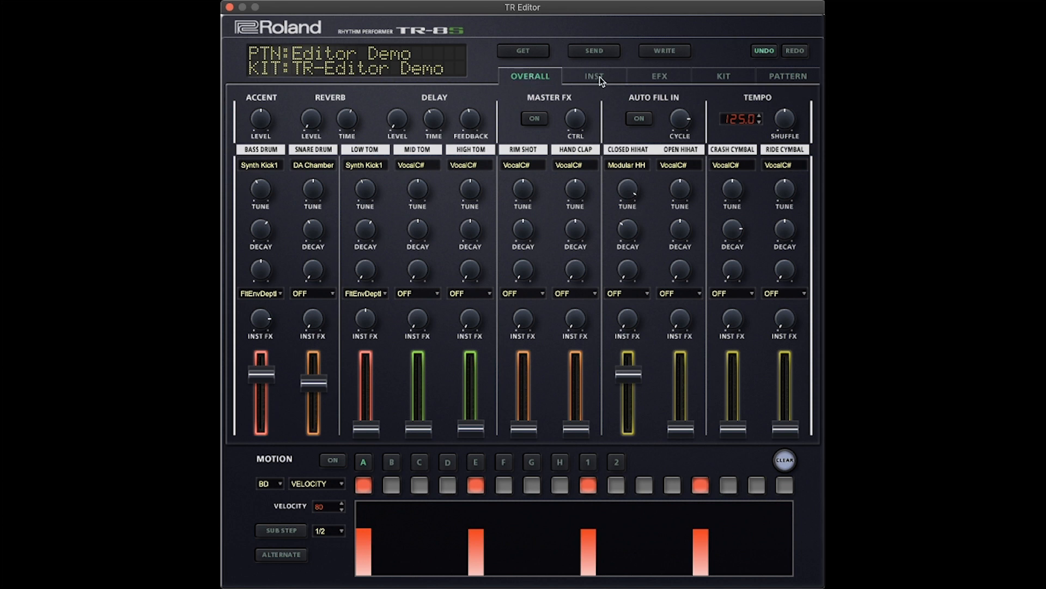
mouse_move(677, 83)
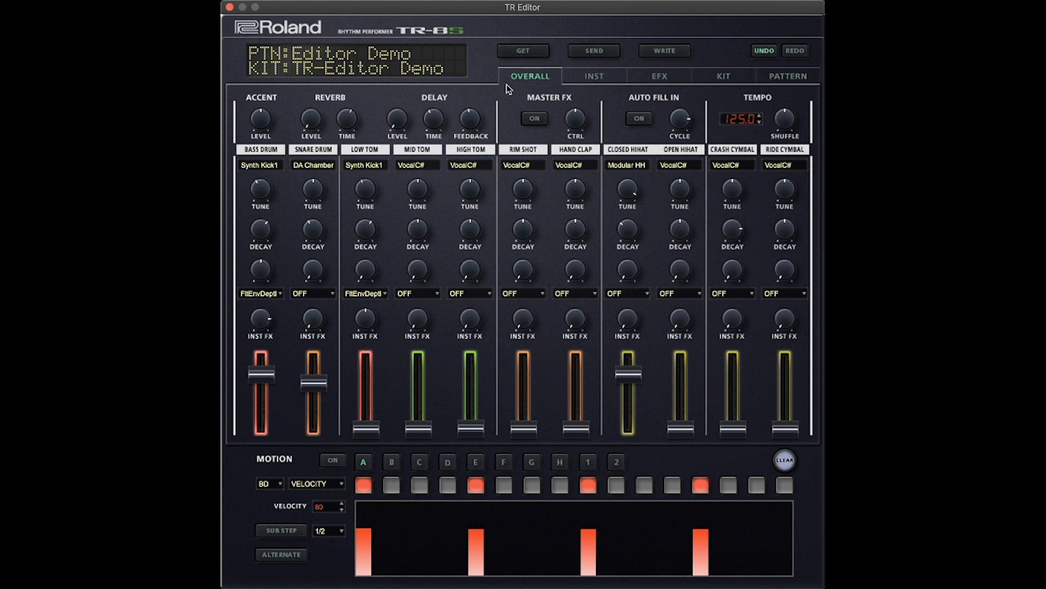
mouse_move(627, 125)
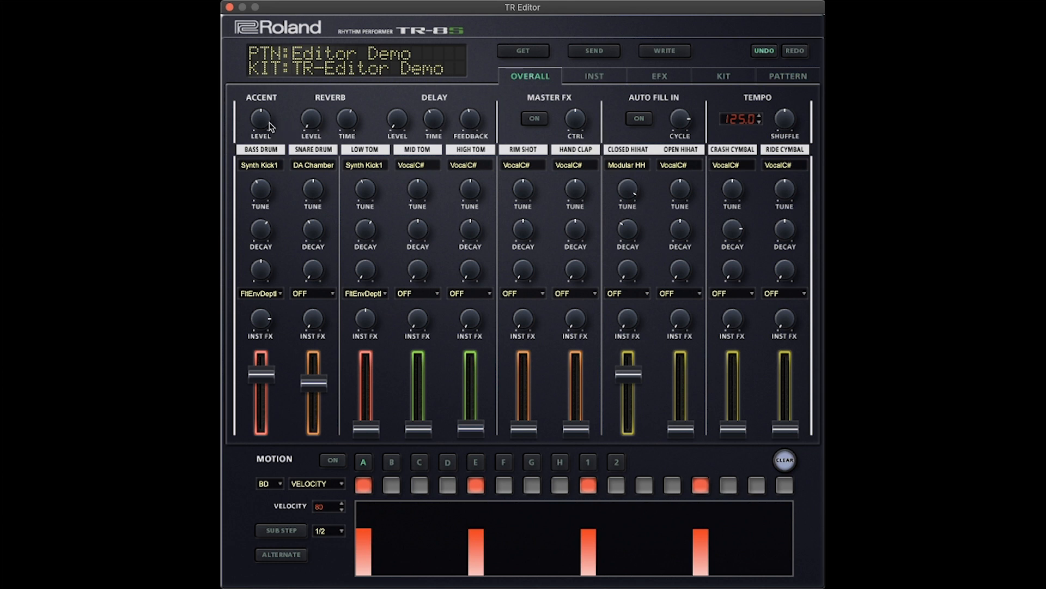
mouse_move(350, 121)
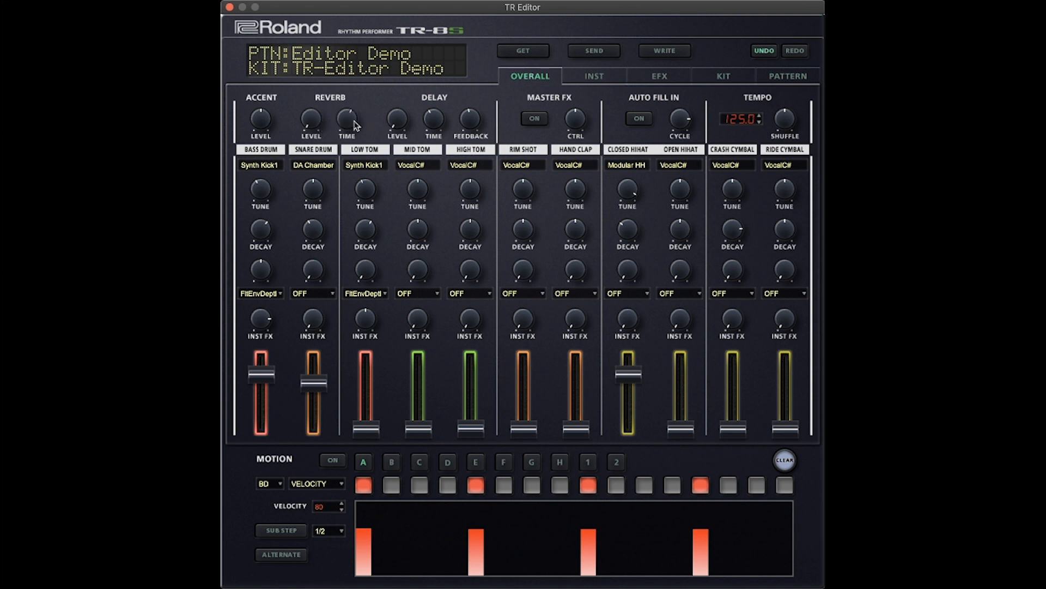
mouse_move(433, 112)
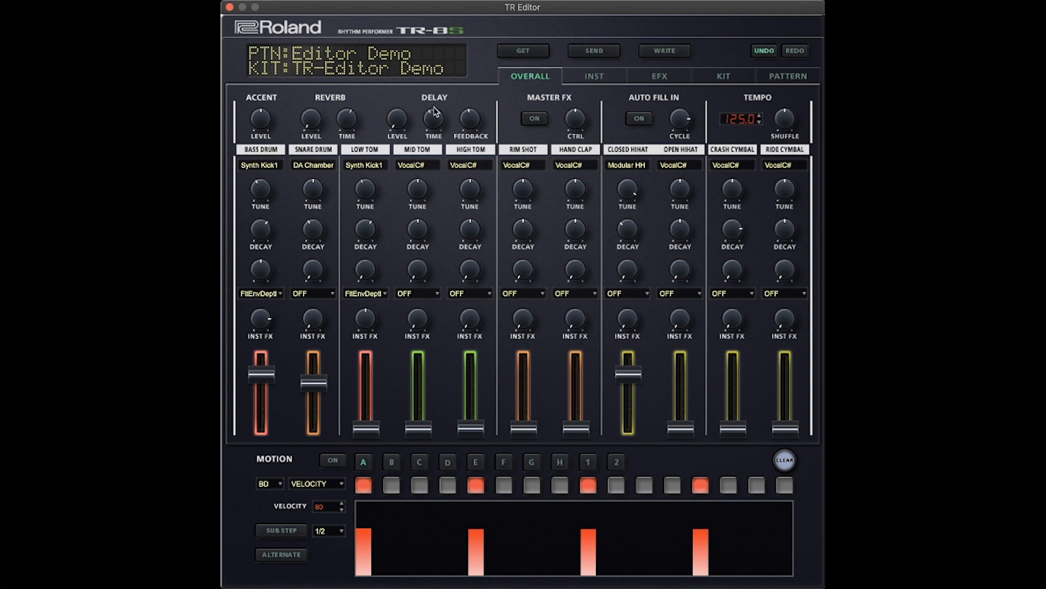
mouse_move(432, 135)
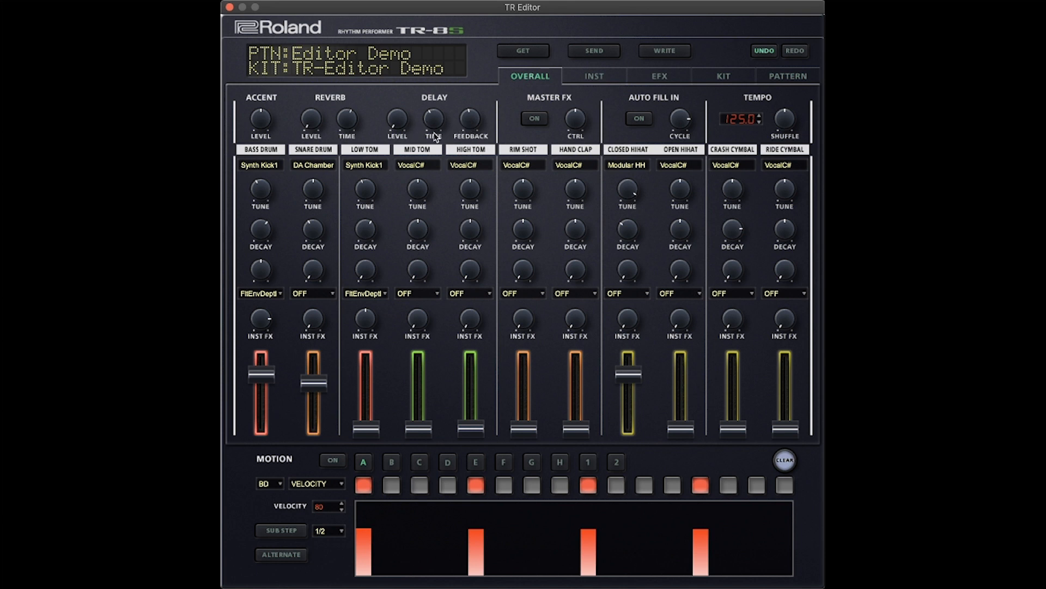
mouse_move(473, 126)
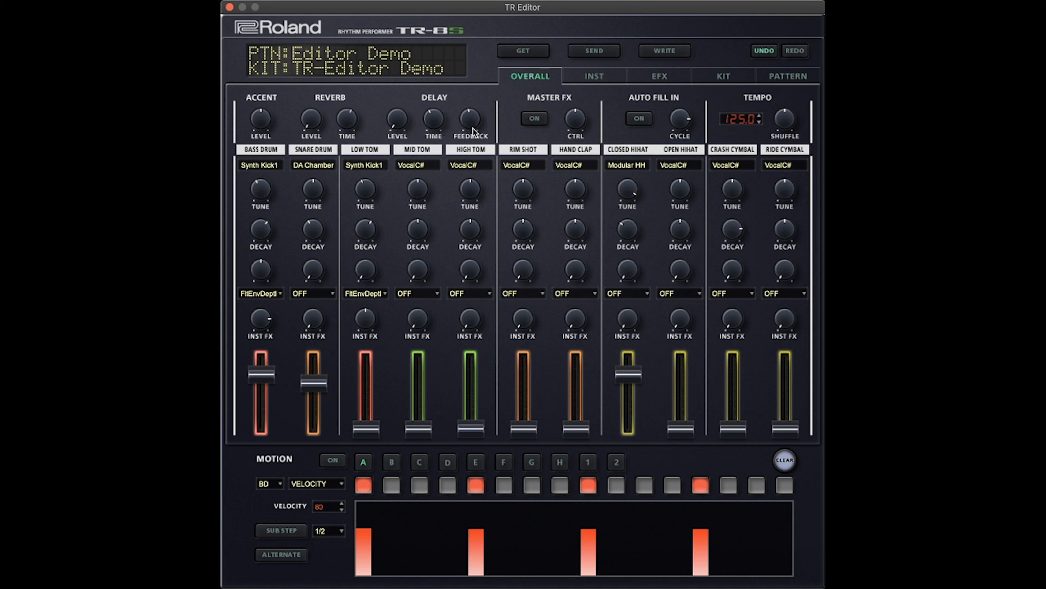
mouse_move(618, 132)
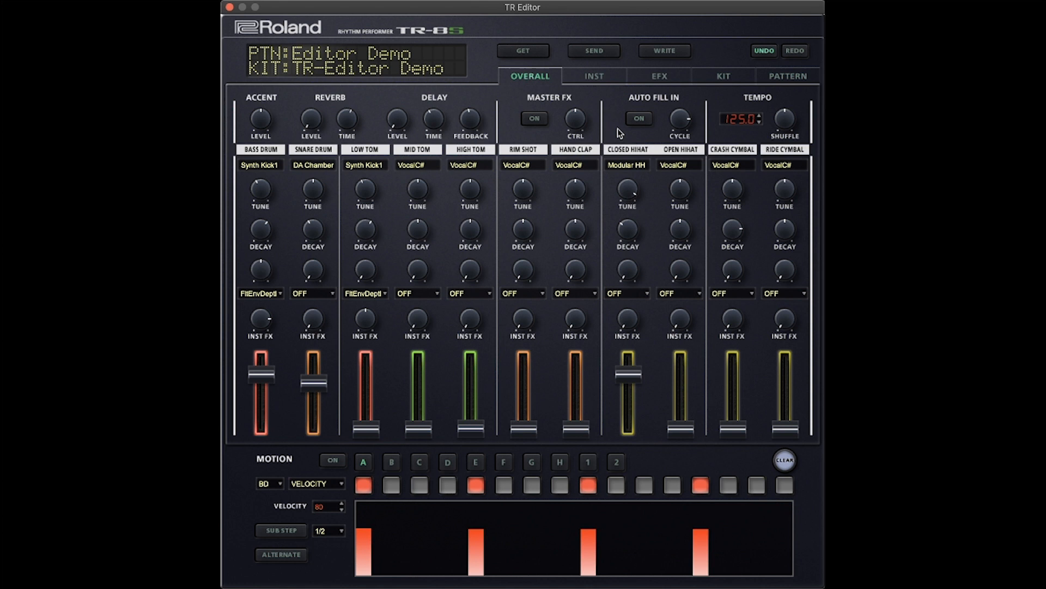
mouse_move(680, 121)
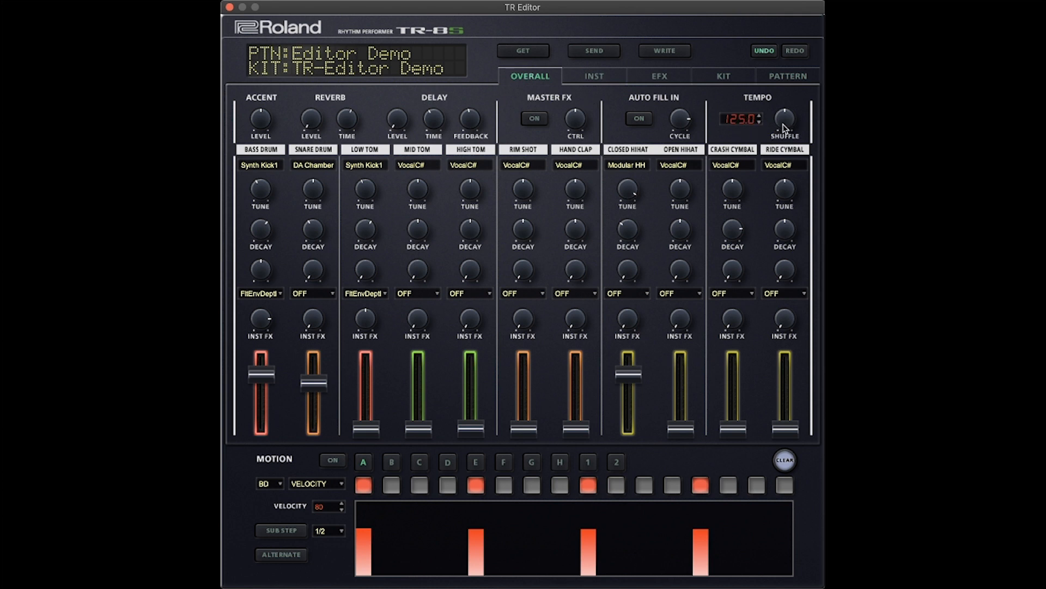
mouse_move(223, 180)
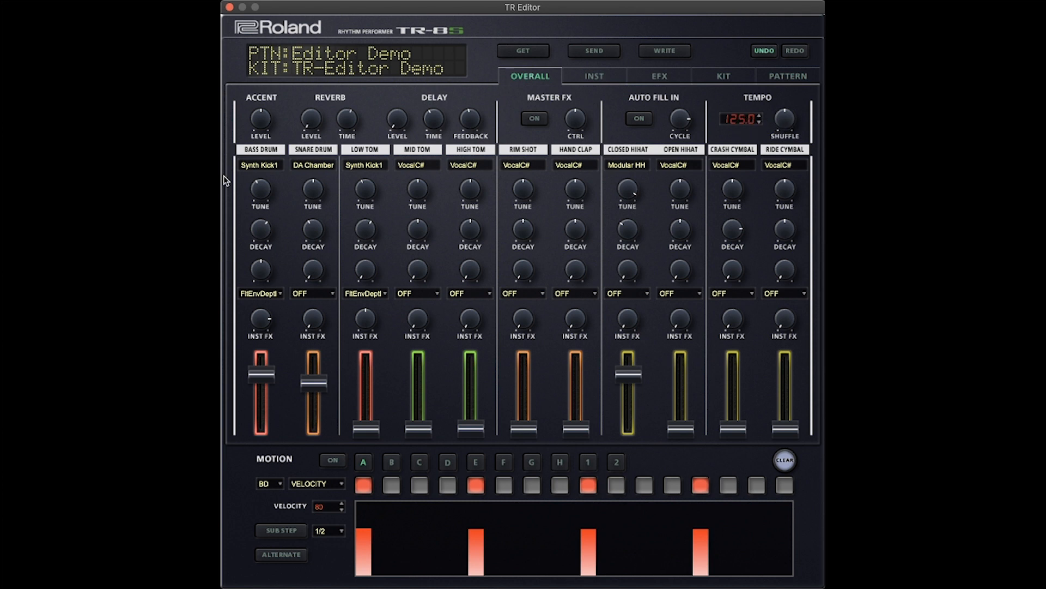
mouse_move(227, 140)
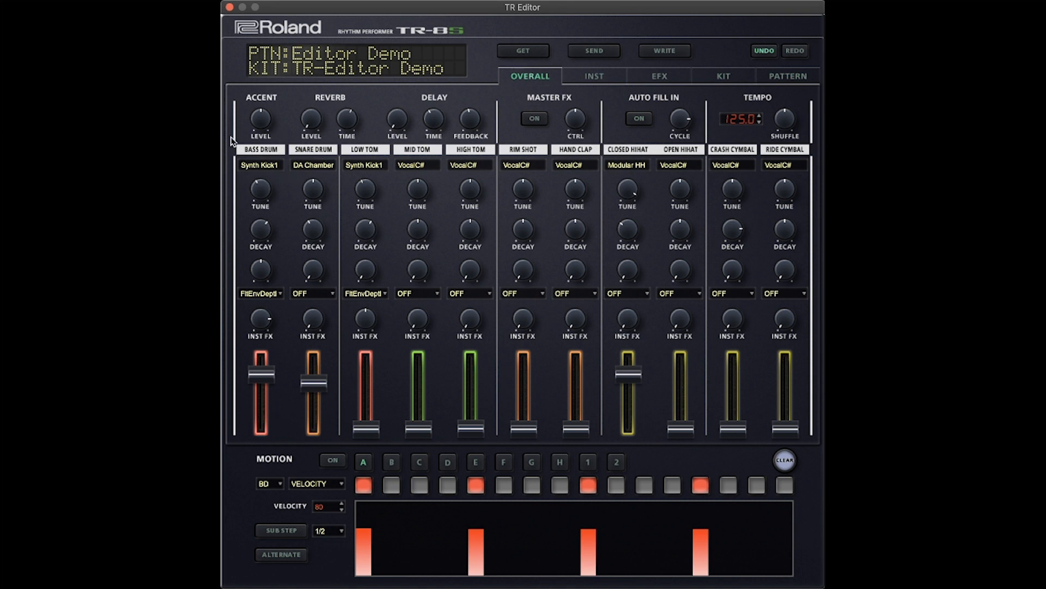
mouse_move(351, 178)
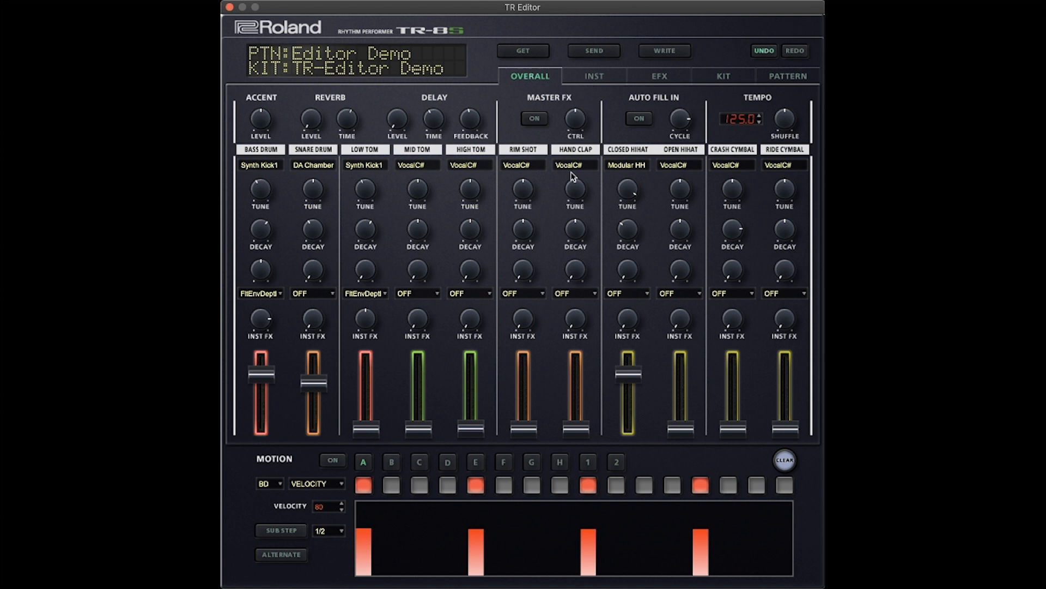
mouse_move(307, 170)
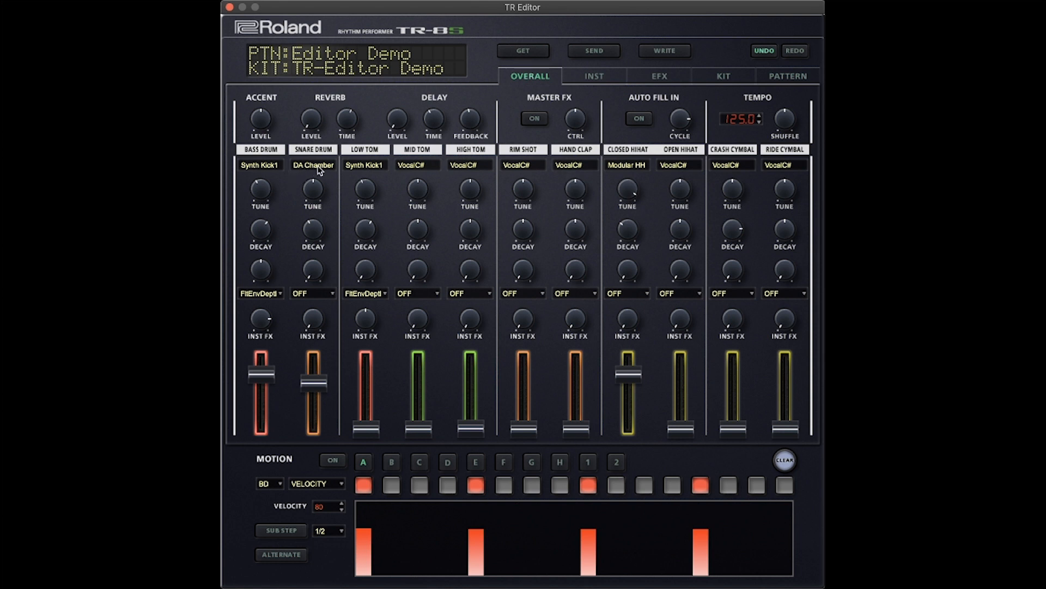
click(313, 165)
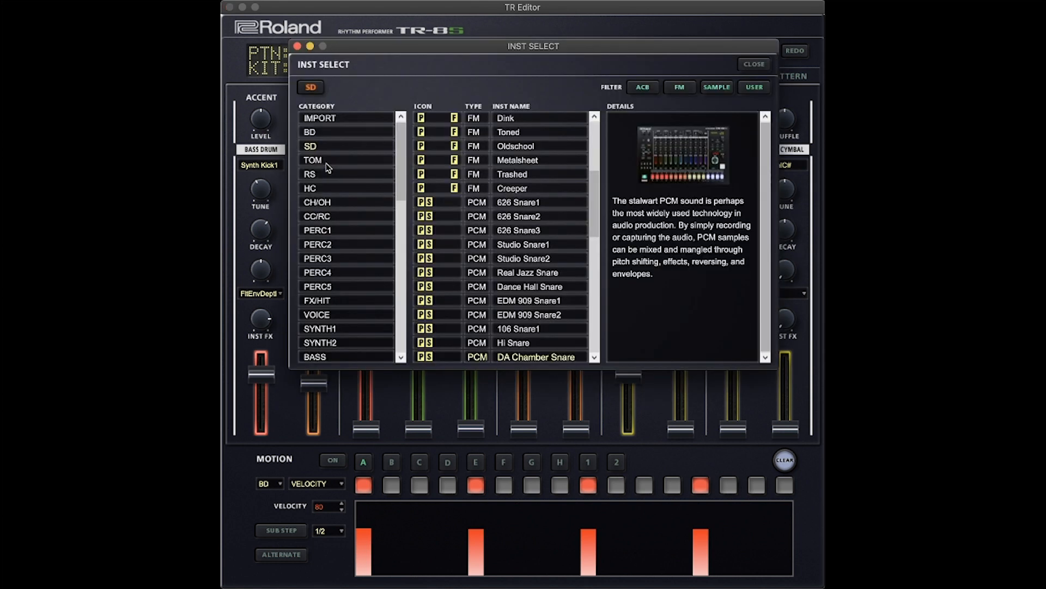
mouse_move(519, 79)
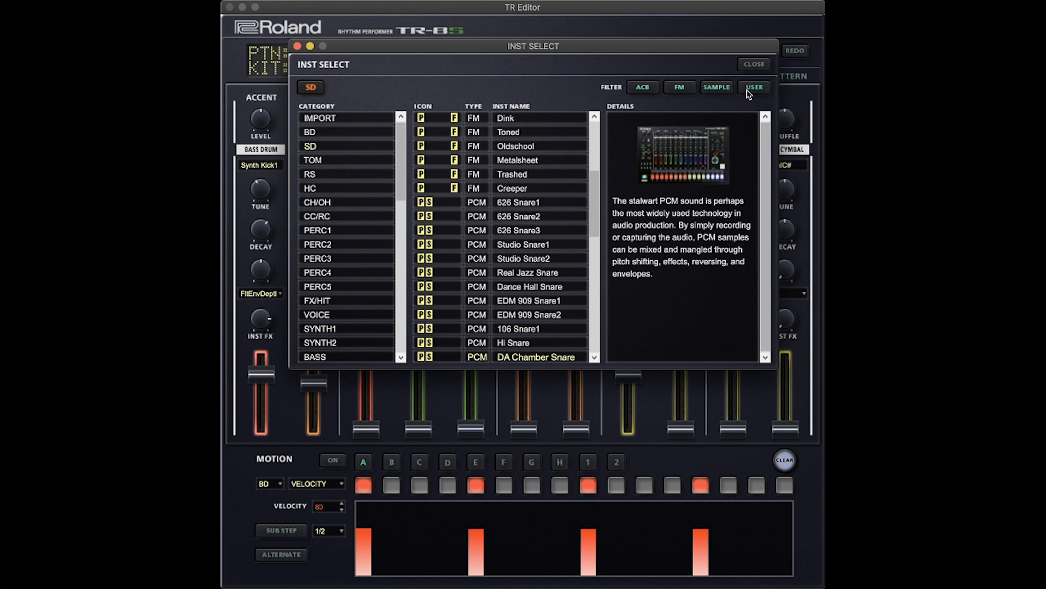
mouse_move(564, 112)
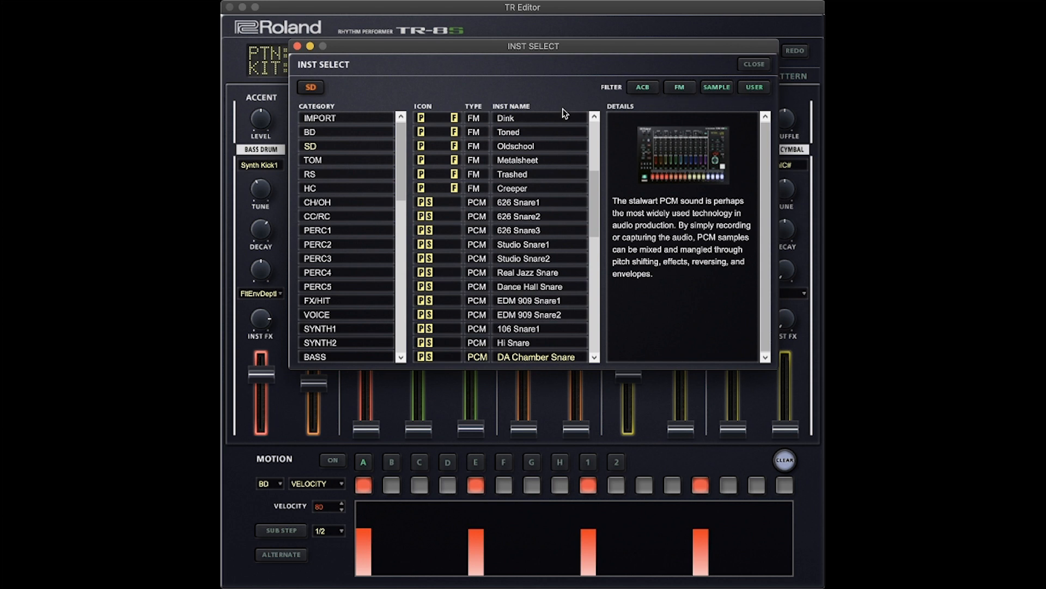
mouse_move(335, 140)
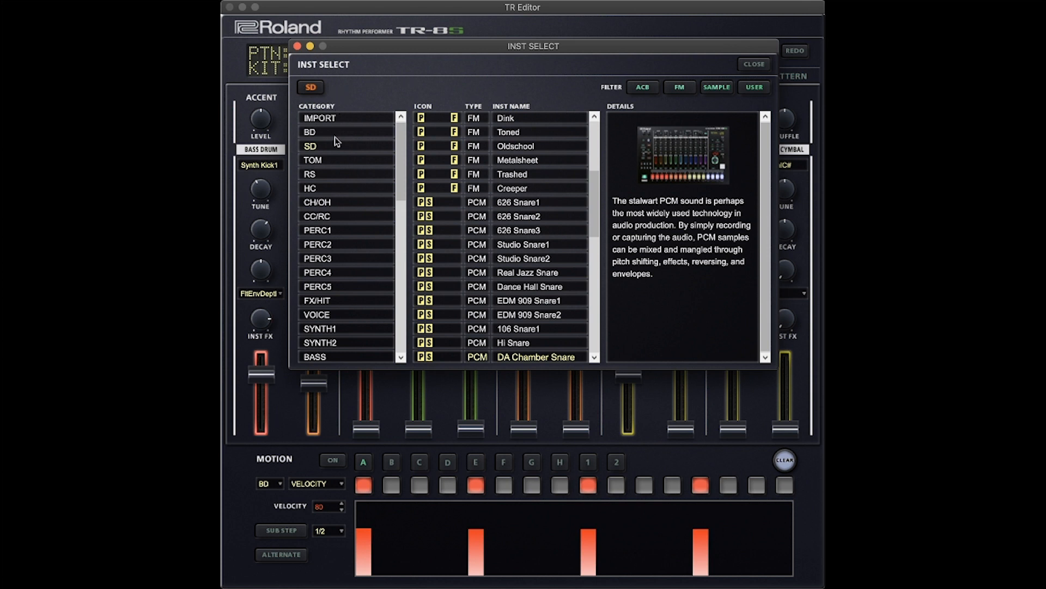
mouse_move(339, 272)
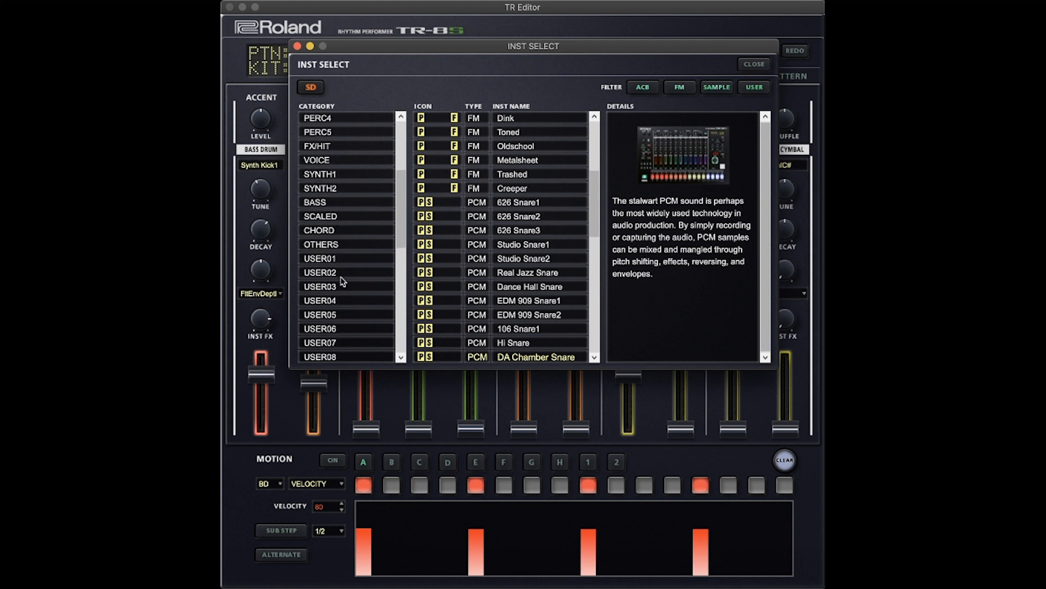
mouse_move(446, 136)
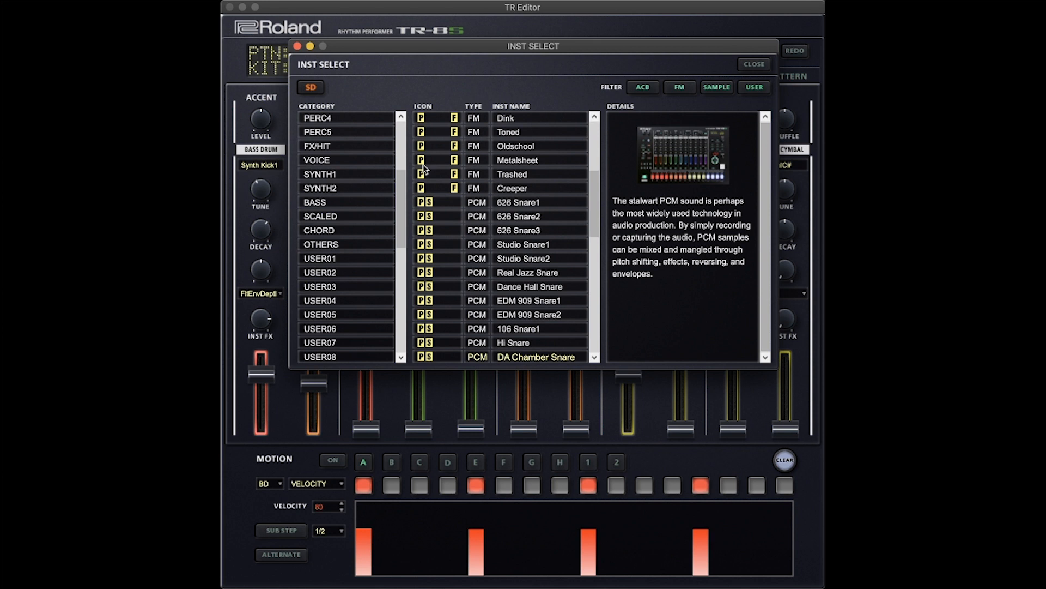
mouse_move(448, 160)
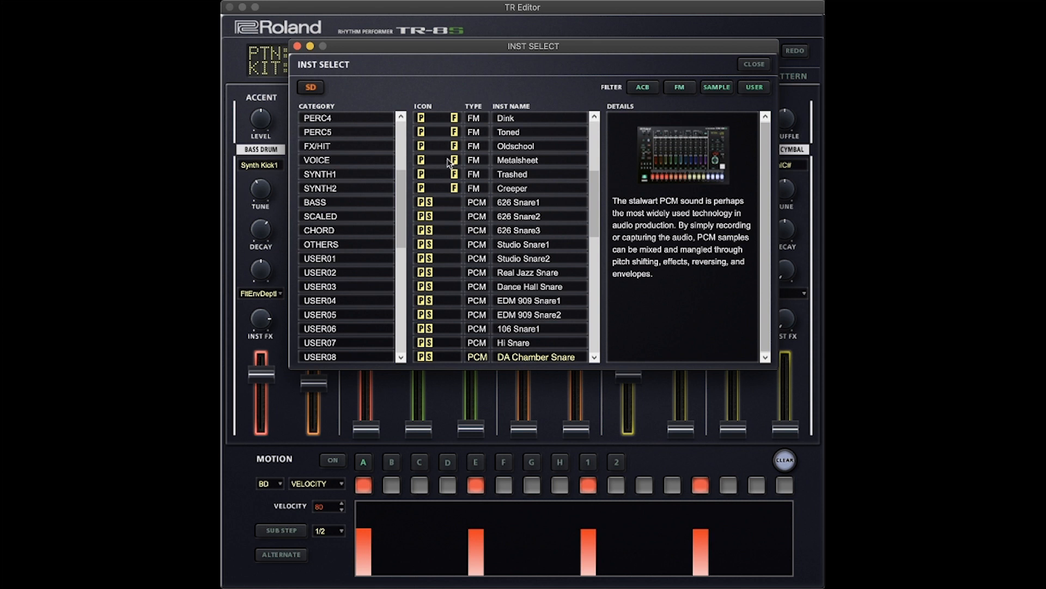
mouse_move(487, 140)
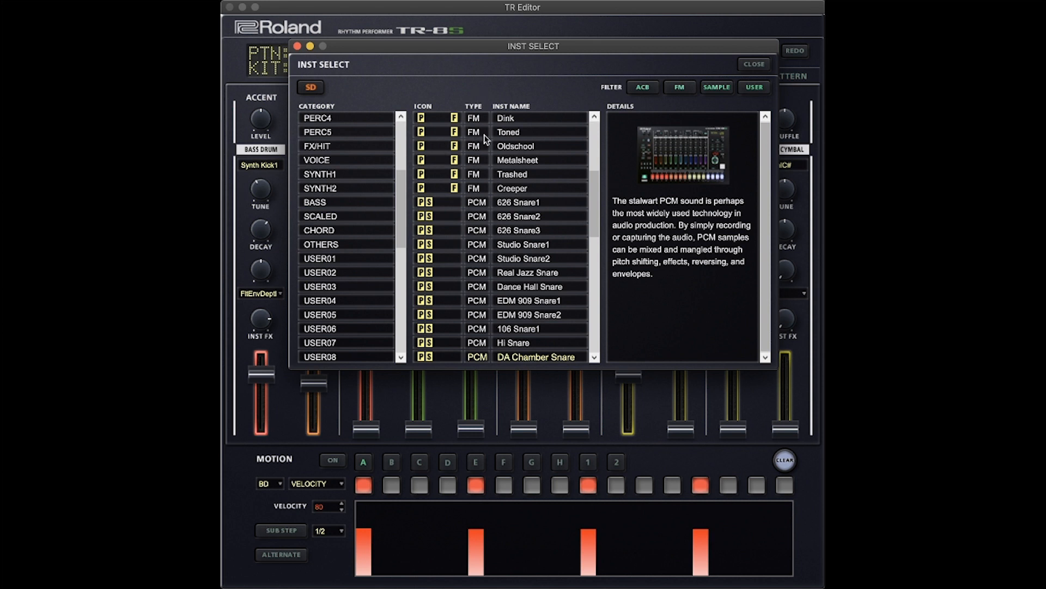
mouse_move(483, 244)
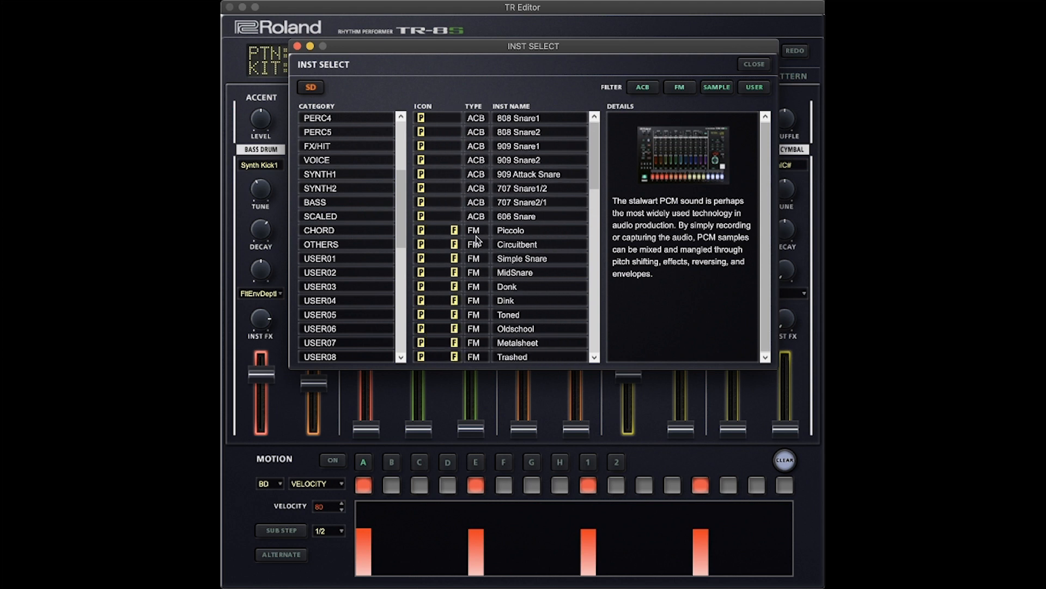
mouse_move(520, 272)
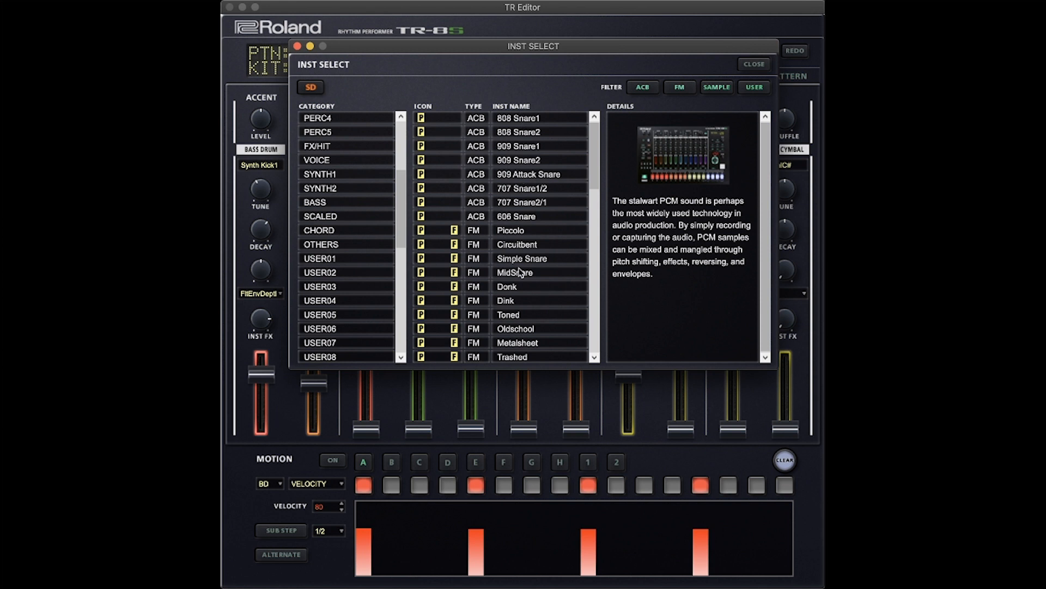
mouse_move(527, 174)
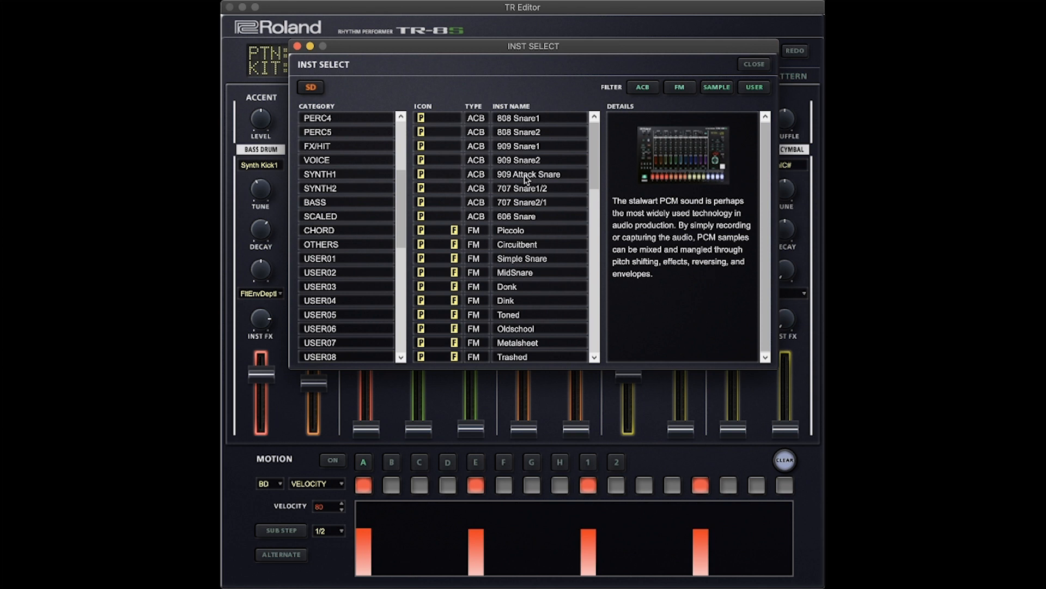
- Audition 909 Attack Snare, 808 Snare1 and 707 Snare2/1, settling on FM Piccolo
click(531, 174)
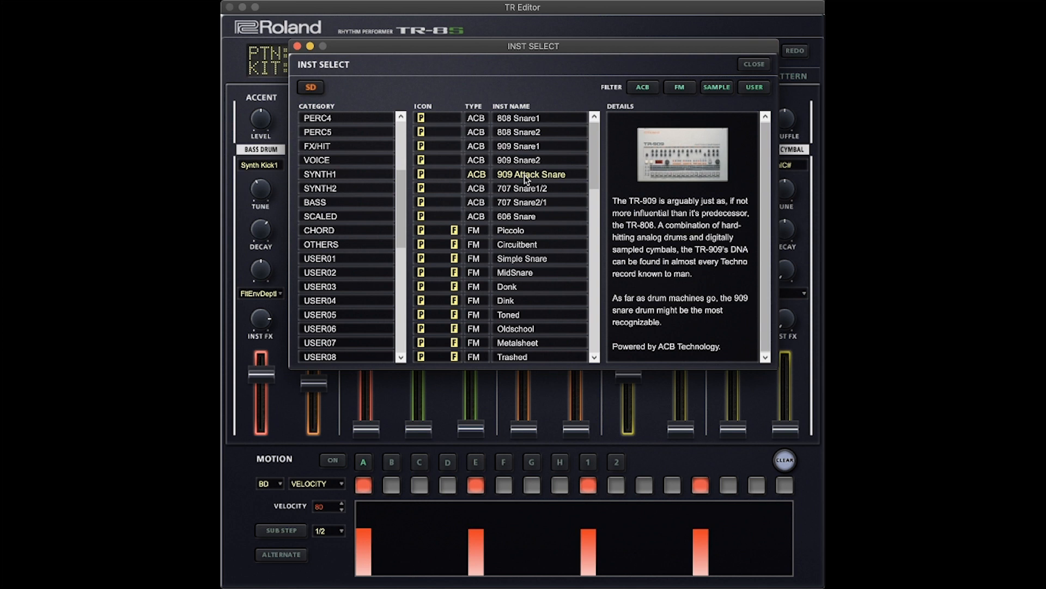
mouse_move(507, 175)
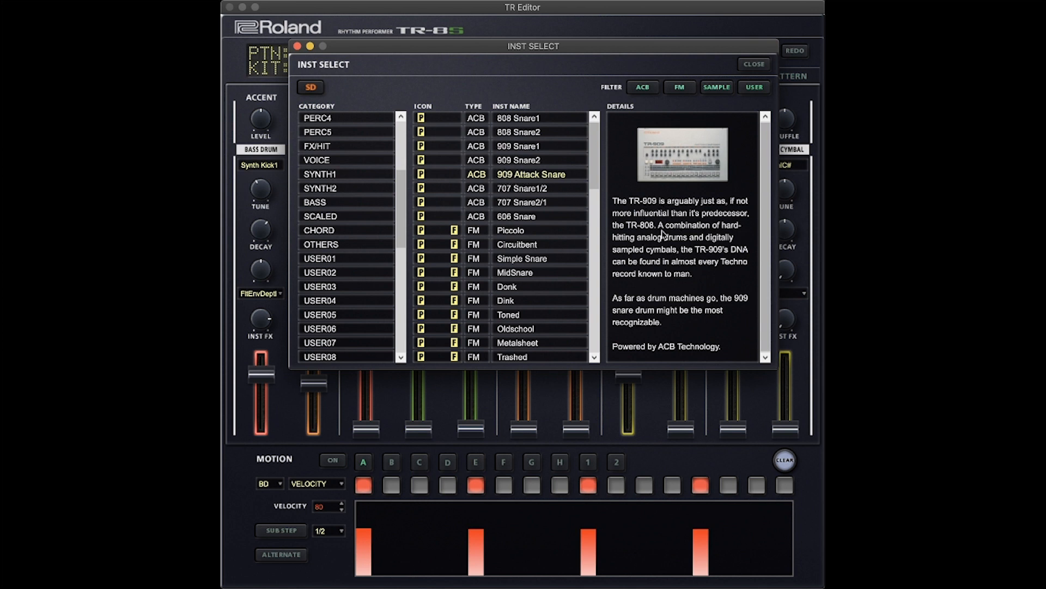
mouse_move(698, 142)
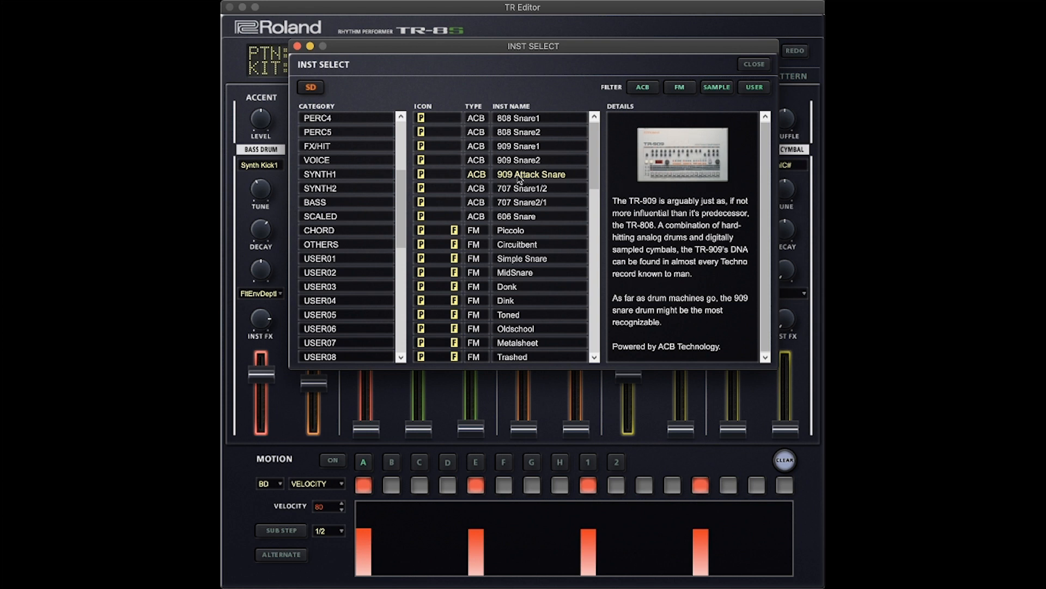
click(518, 119)
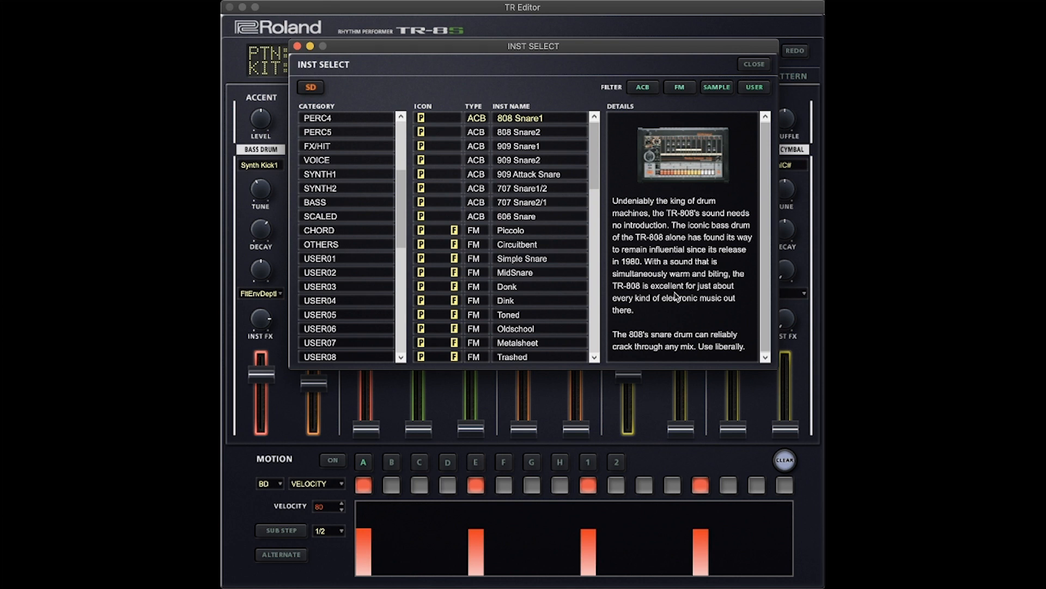
click(524, 202)
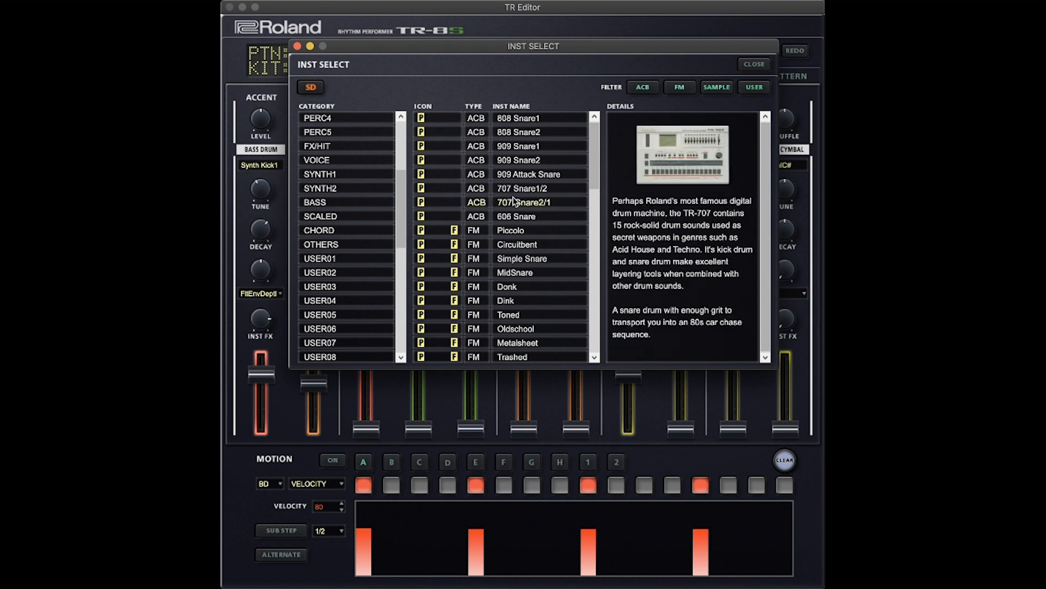
click(510, 230)
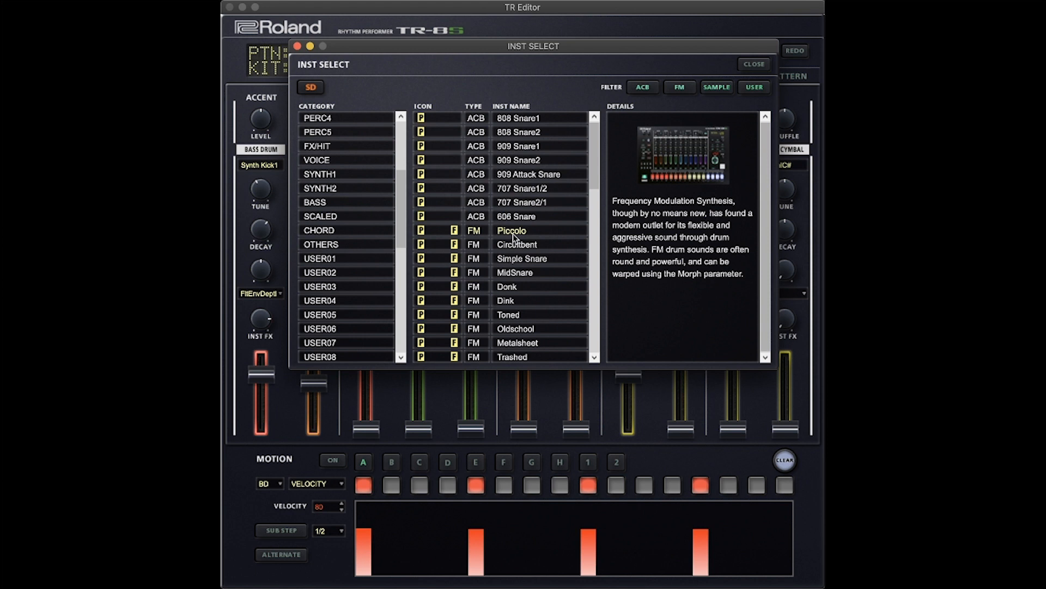
mouse_move(668, 253)
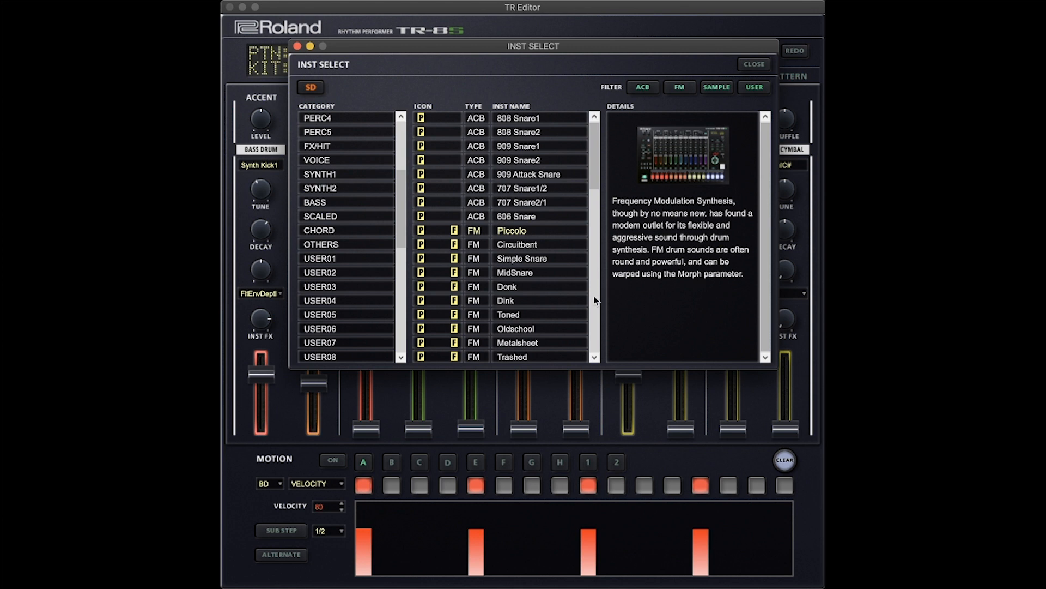
- Pick Trap Snare from the PCM snares for the snare drum
click(716, 87)
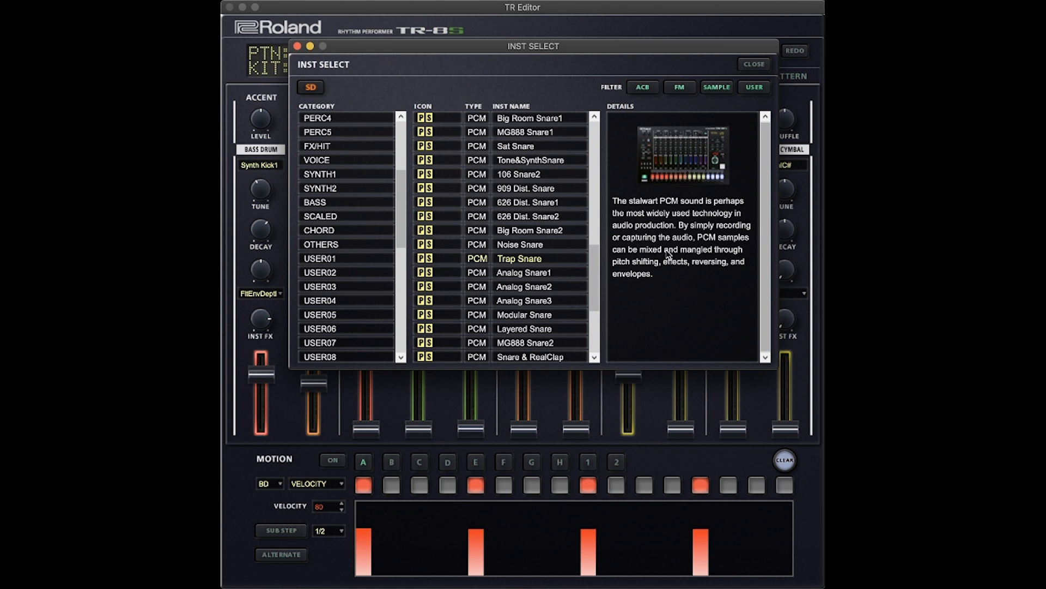
mouse_move(614, 284)
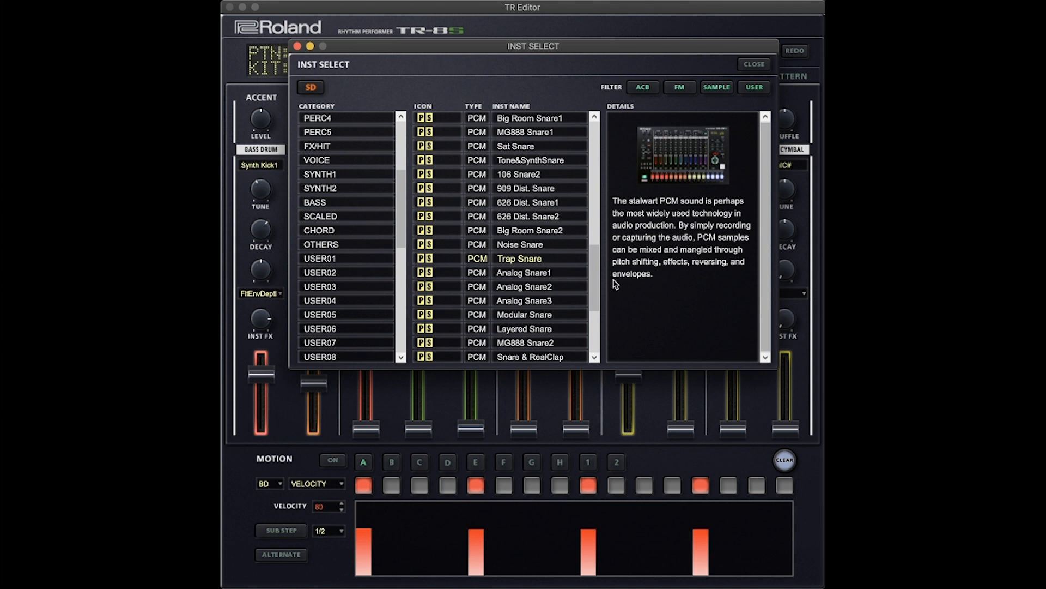
mouse_move(531, 273)
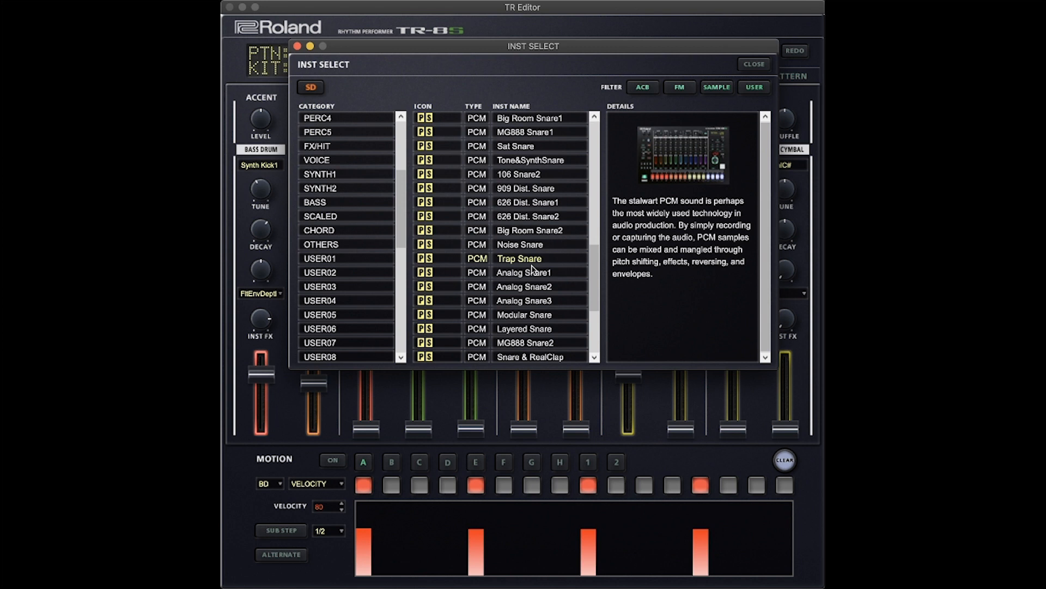
mouse_move(673, 107)
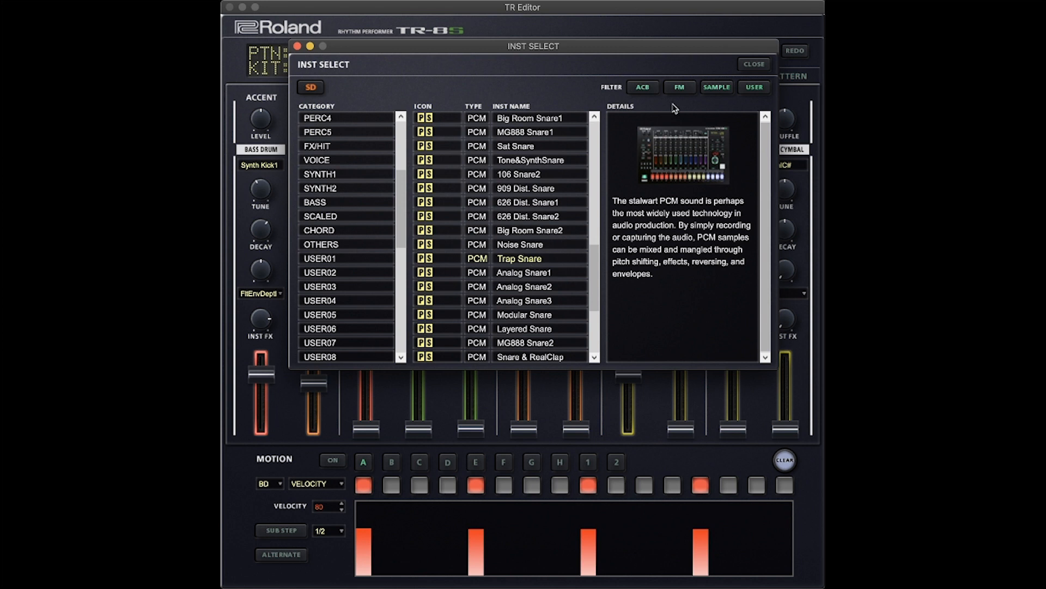
mouse_move(628, 157)
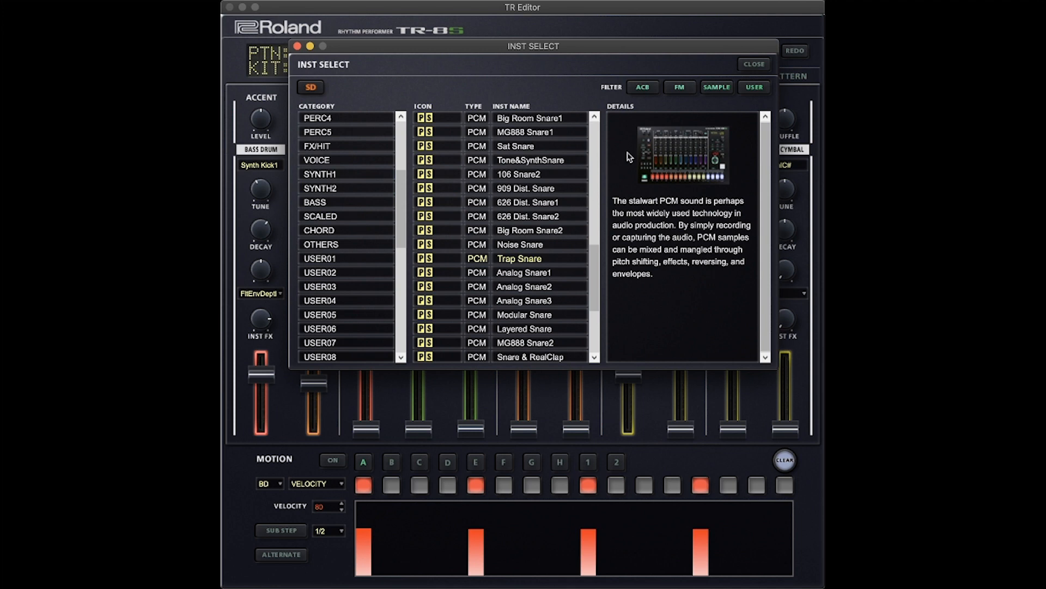
mouse_move(767, 67)
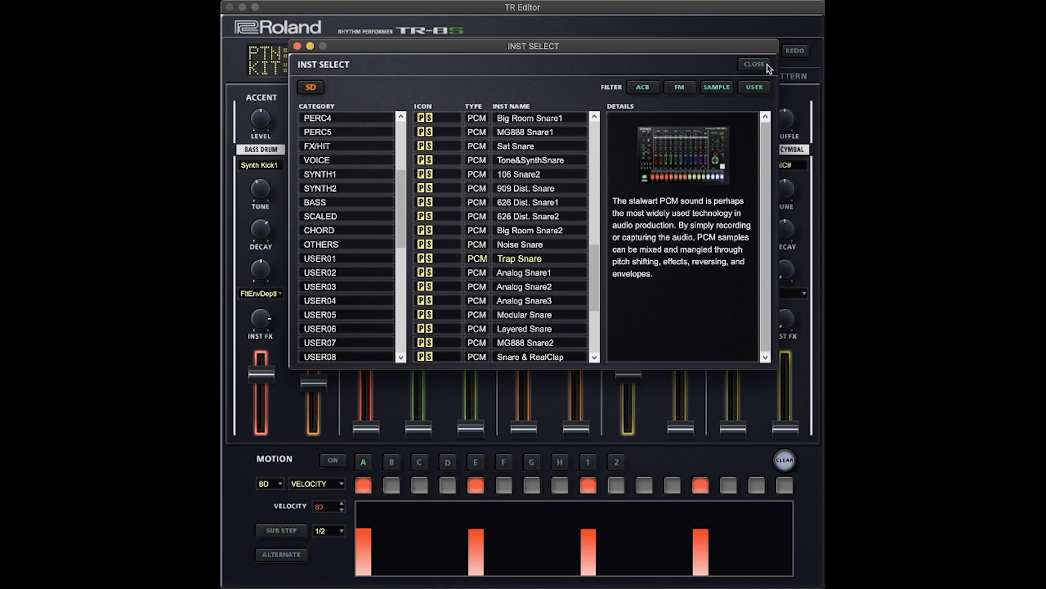
- Close Inst Select to return to the Overall tab with Trap Snare on the snare track
click(755, 63)
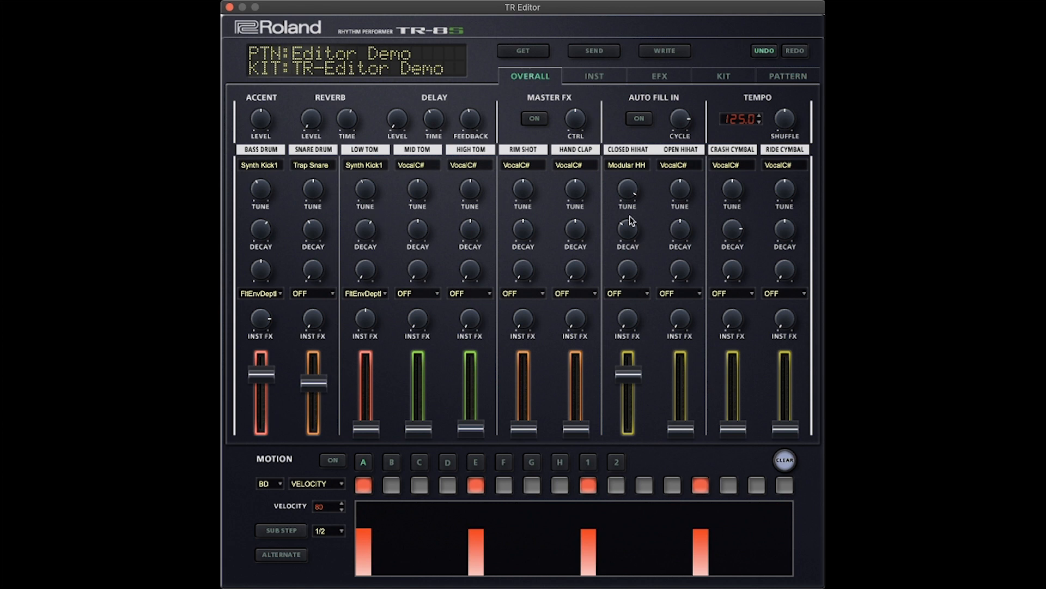
mouse_move(366, 269)
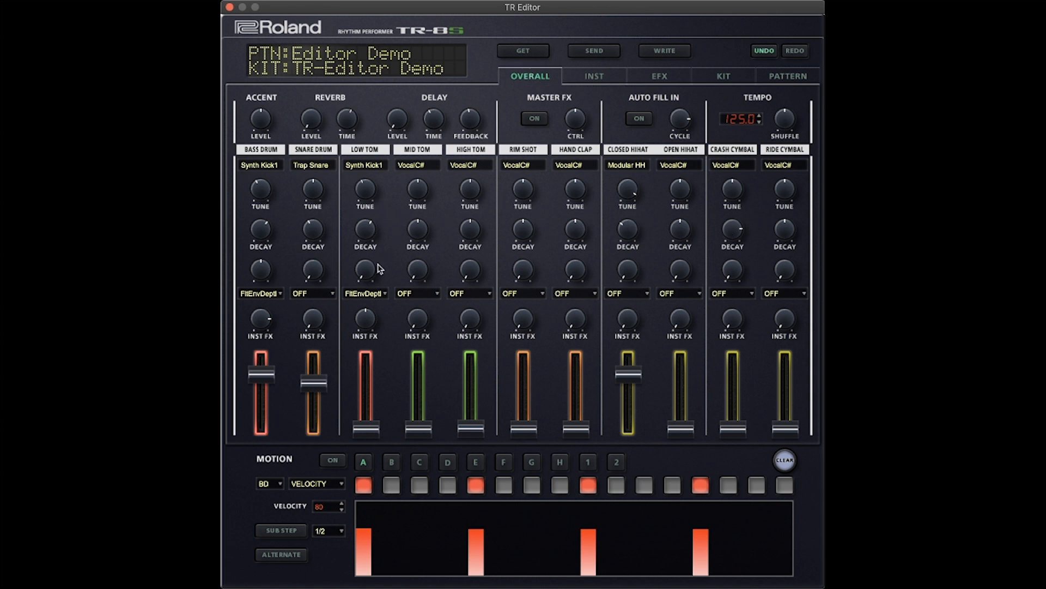